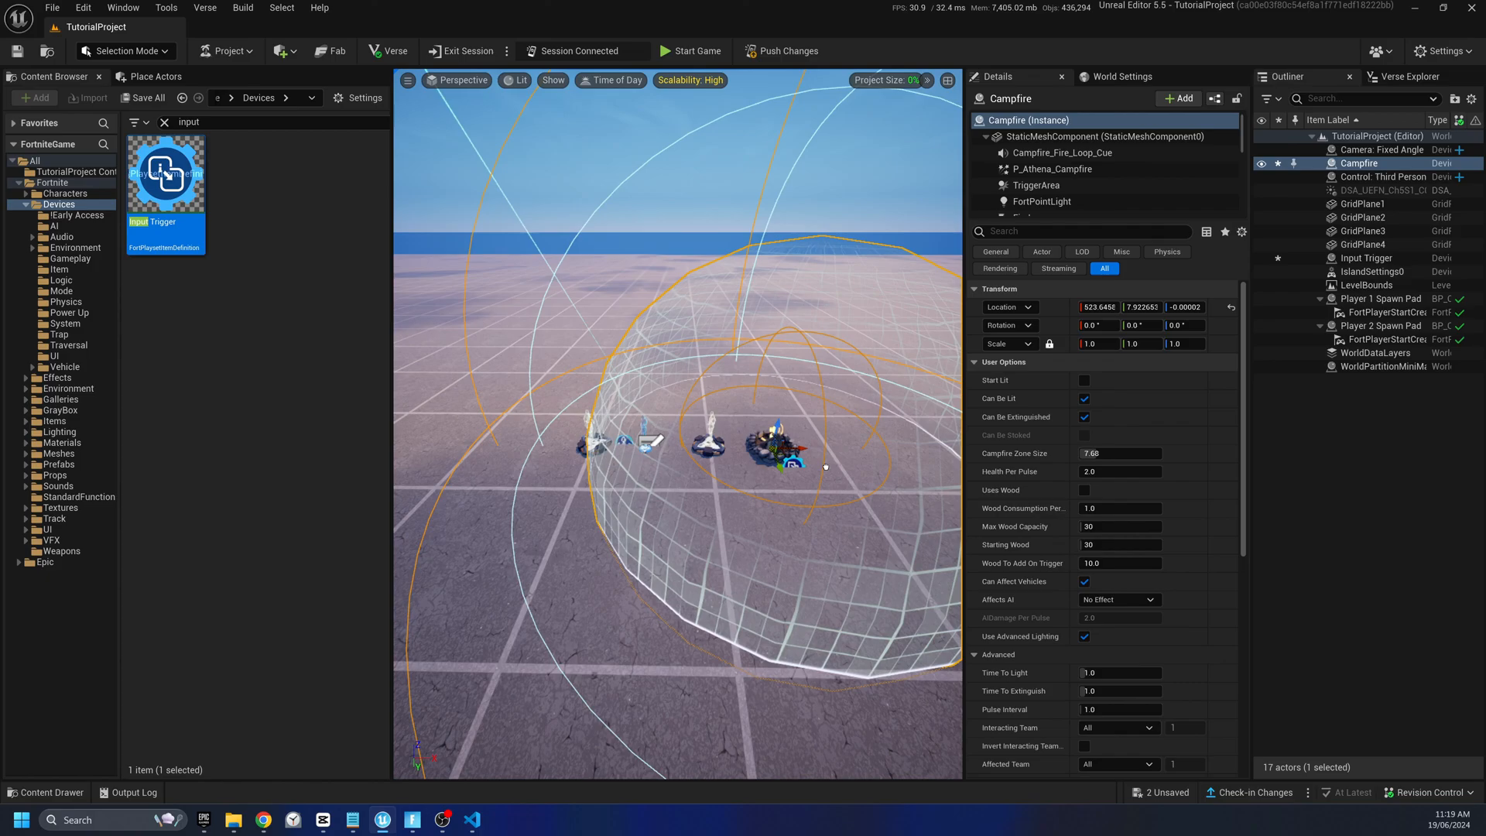
- Set the Input Trigger device's Input Type to Standard Action with the Fire input
{"action": "left_click", "coordinate": [1367, 257]}
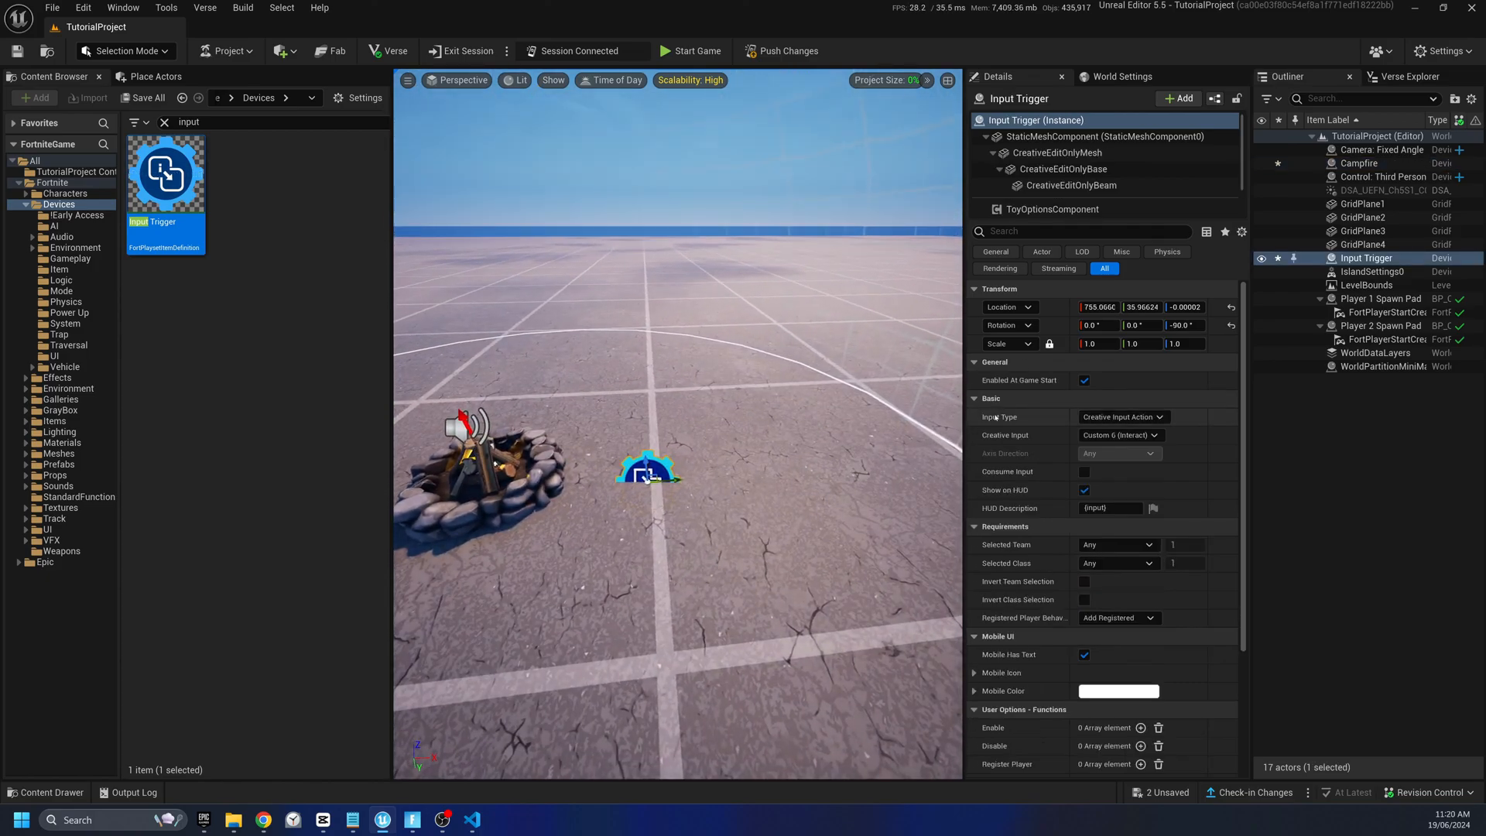
{"action": "left_click", "coordinate": [1123, 417]}
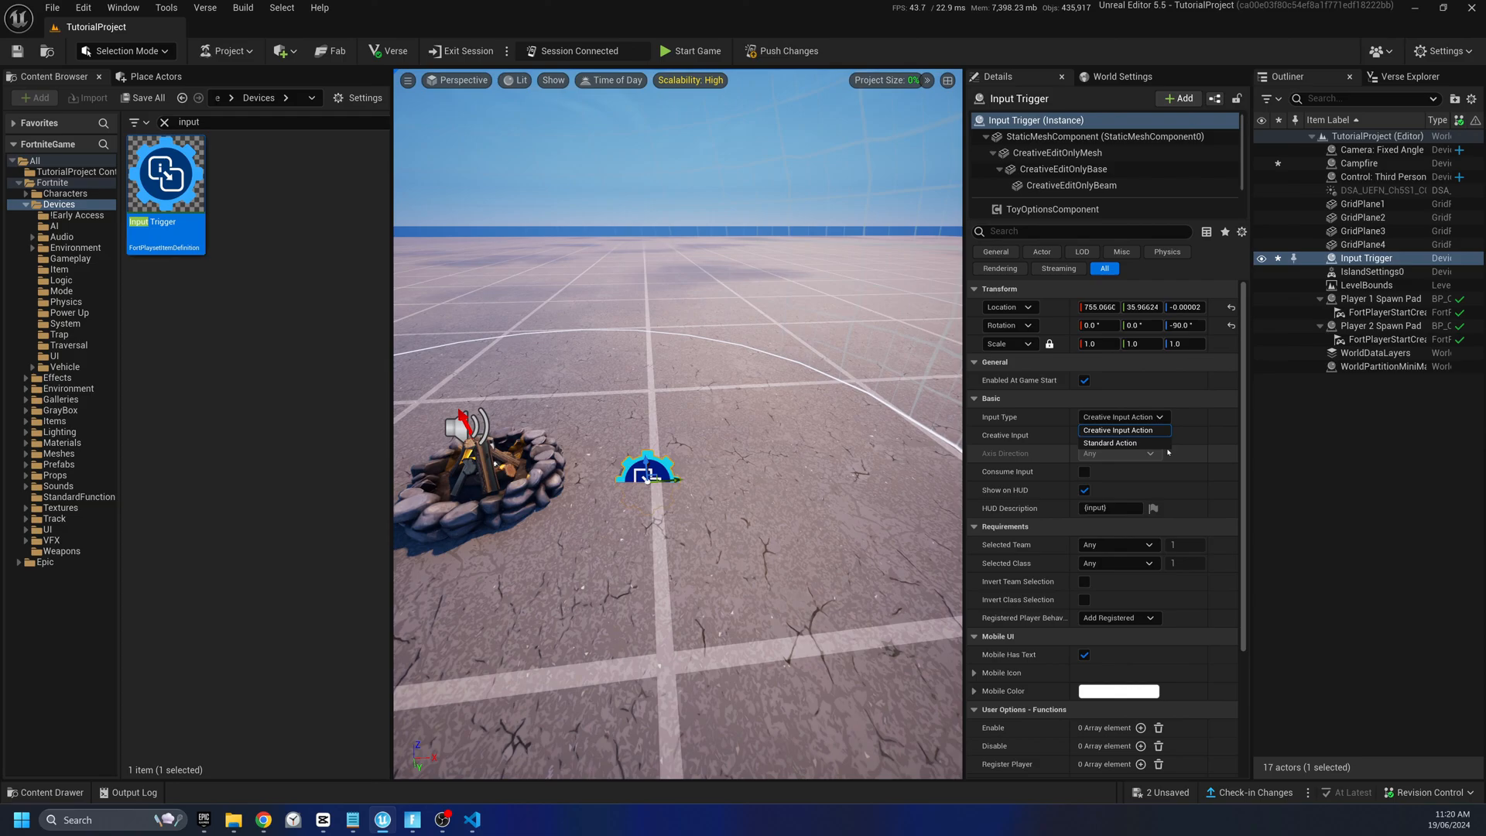
{"action": "left_click", "coordinate": [1110, 442]}
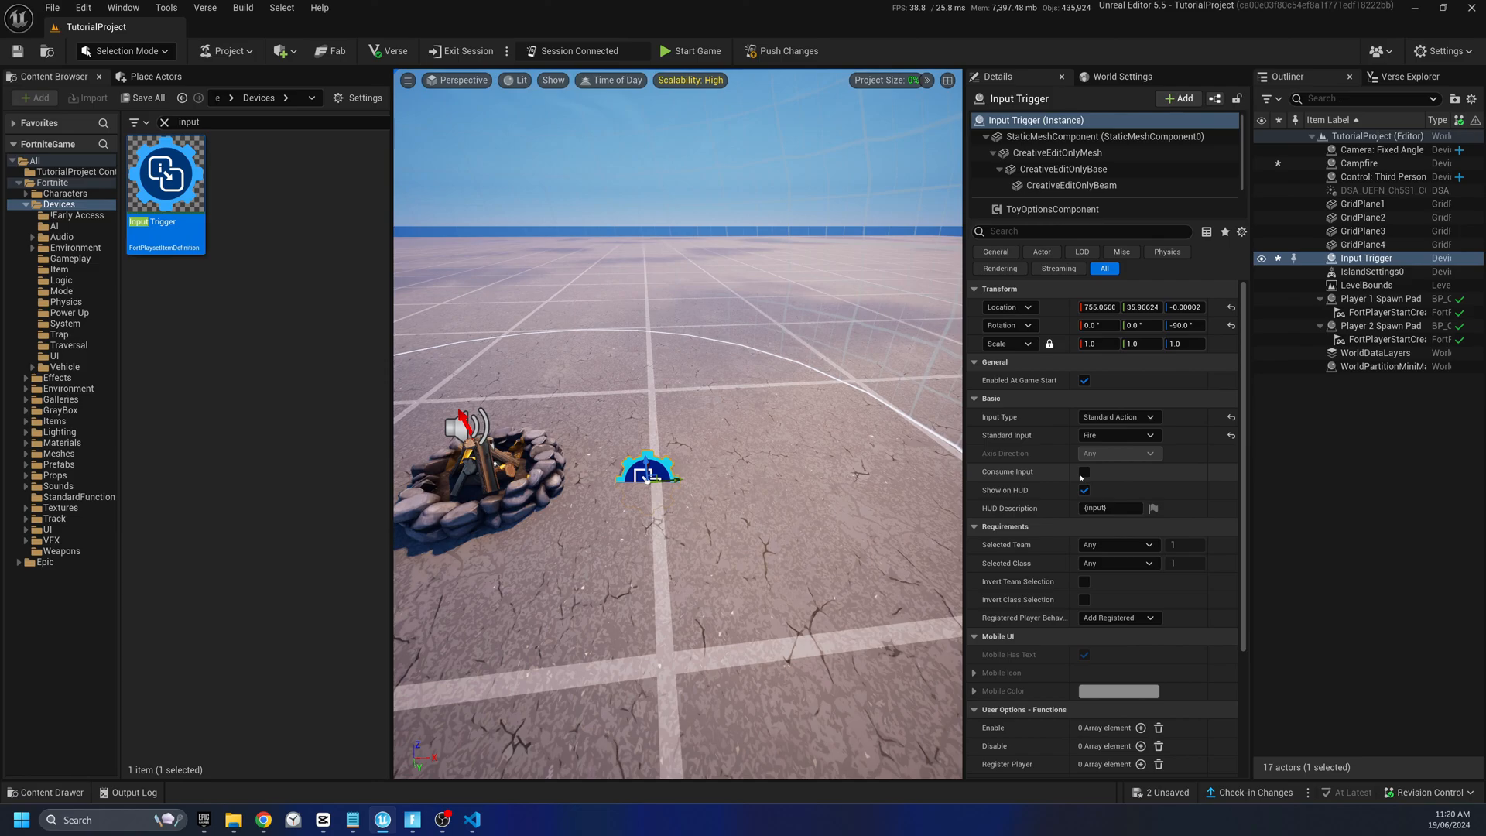
{"action": "left_click", "coordinate": [1085, 472]}
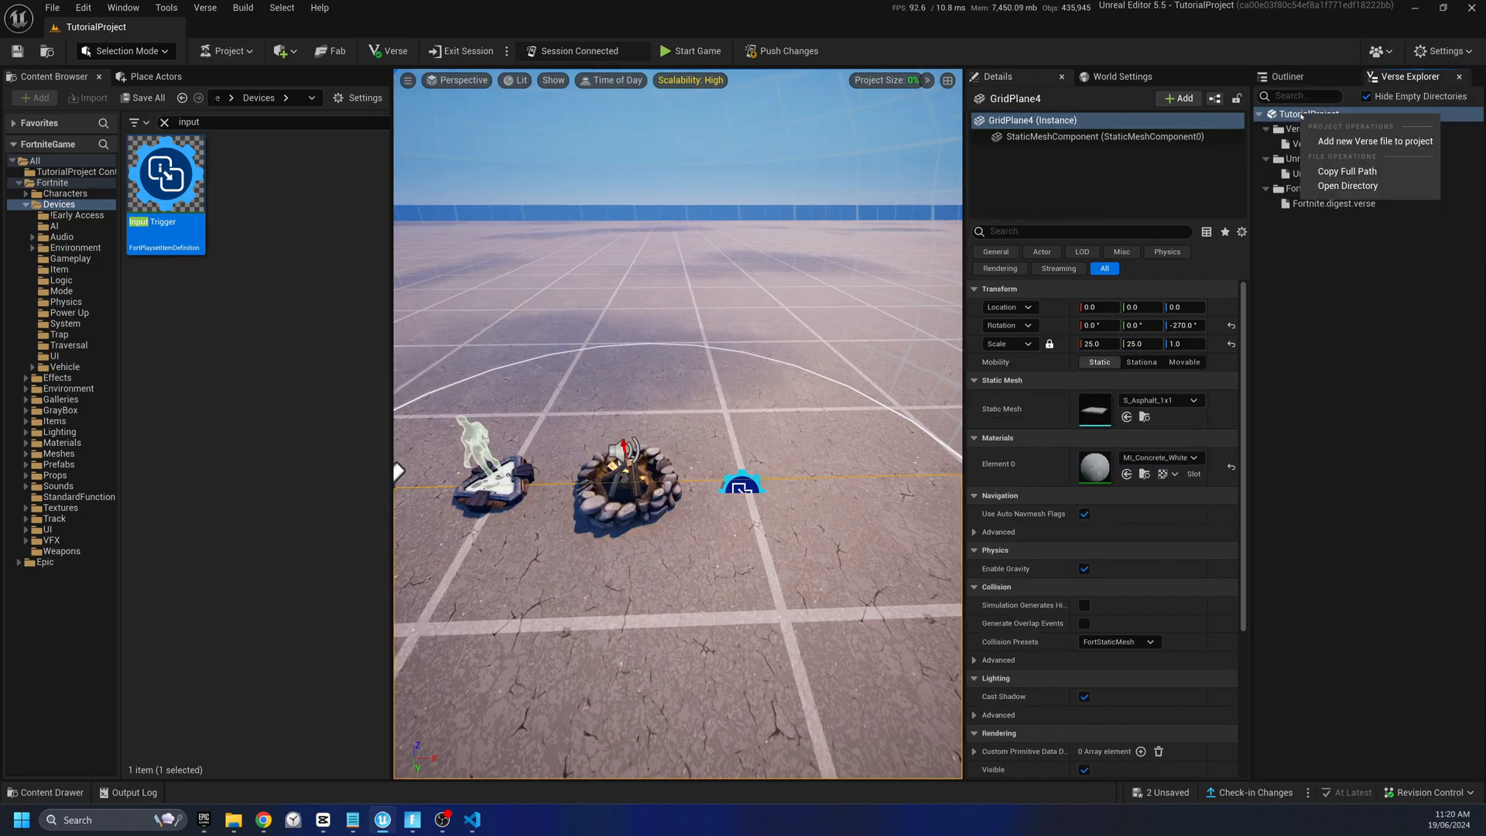
- Add a Verse Device script named player_input_manager_device and open it in the code editor
{"action": "left_click", "coordinate": [1374, 140]}
{"action": "type", "text": "player_input_manager_device"}
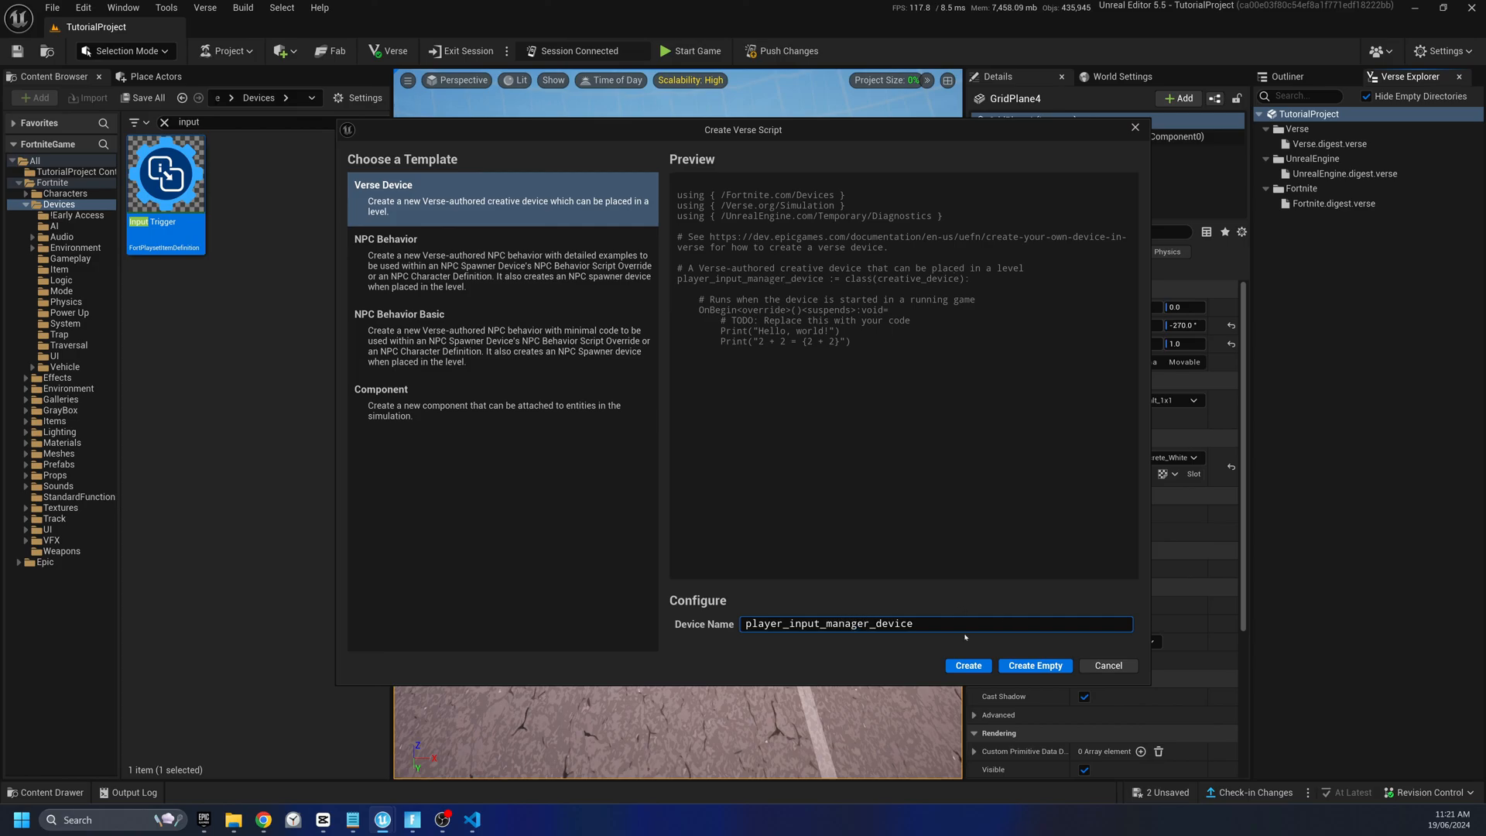
{"action": "left_click", "coordinate": [967, 665]}
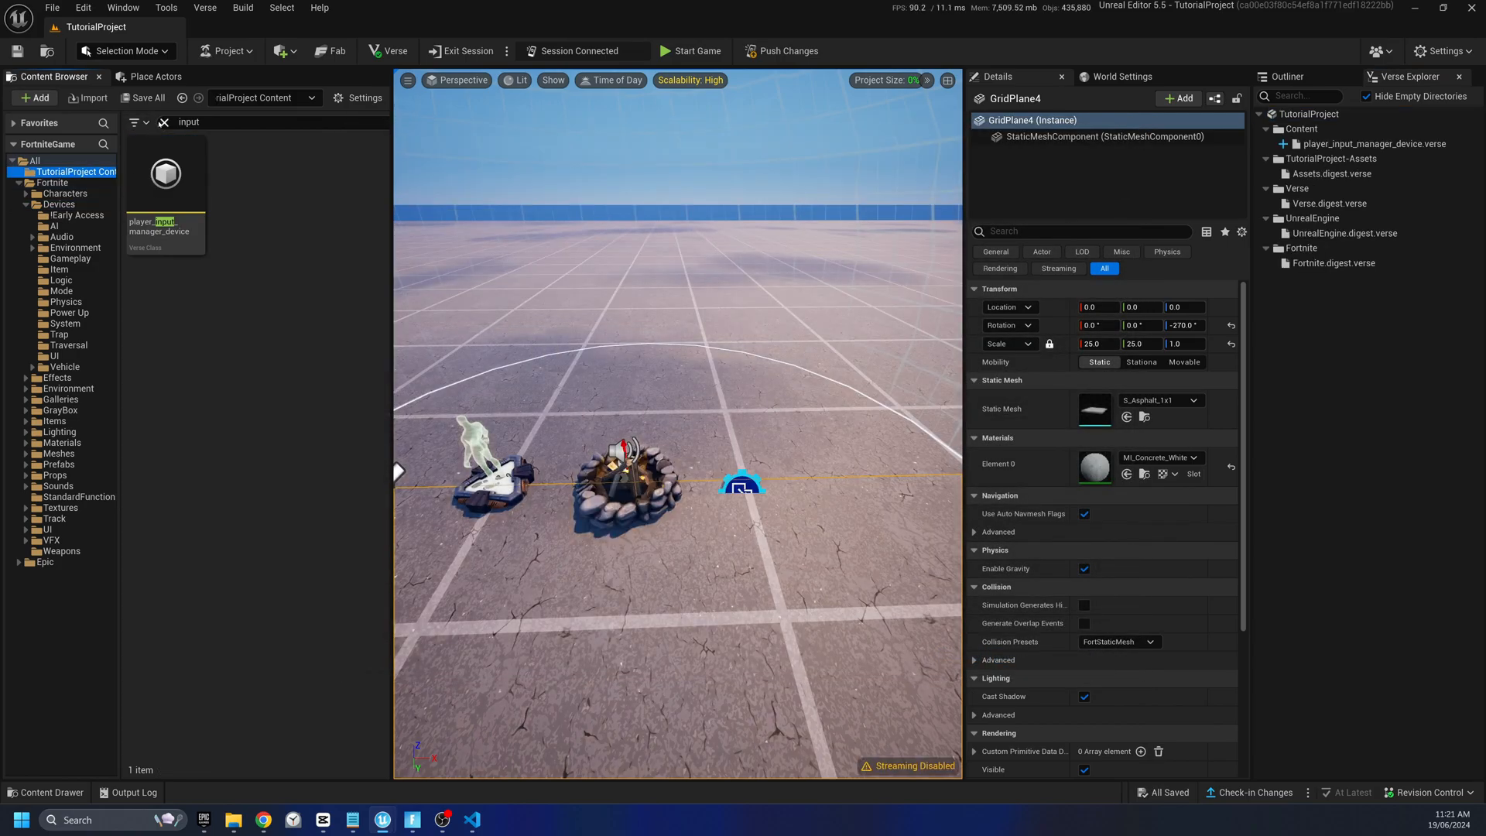
{"action": "left_click", "coordinate": [163, 122]}
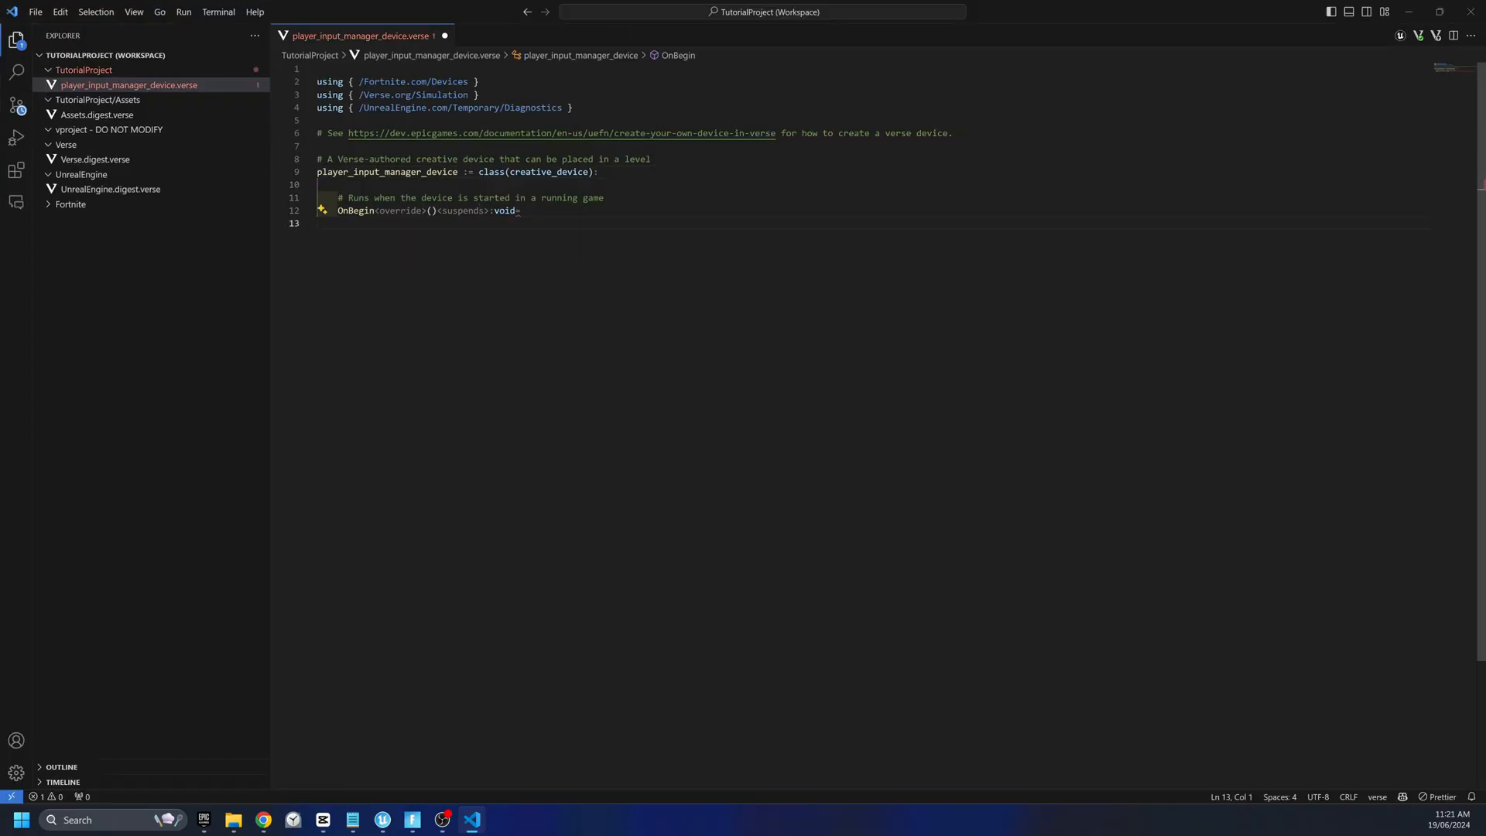
{"action": "type", "text": "Sleep(1.0)"}
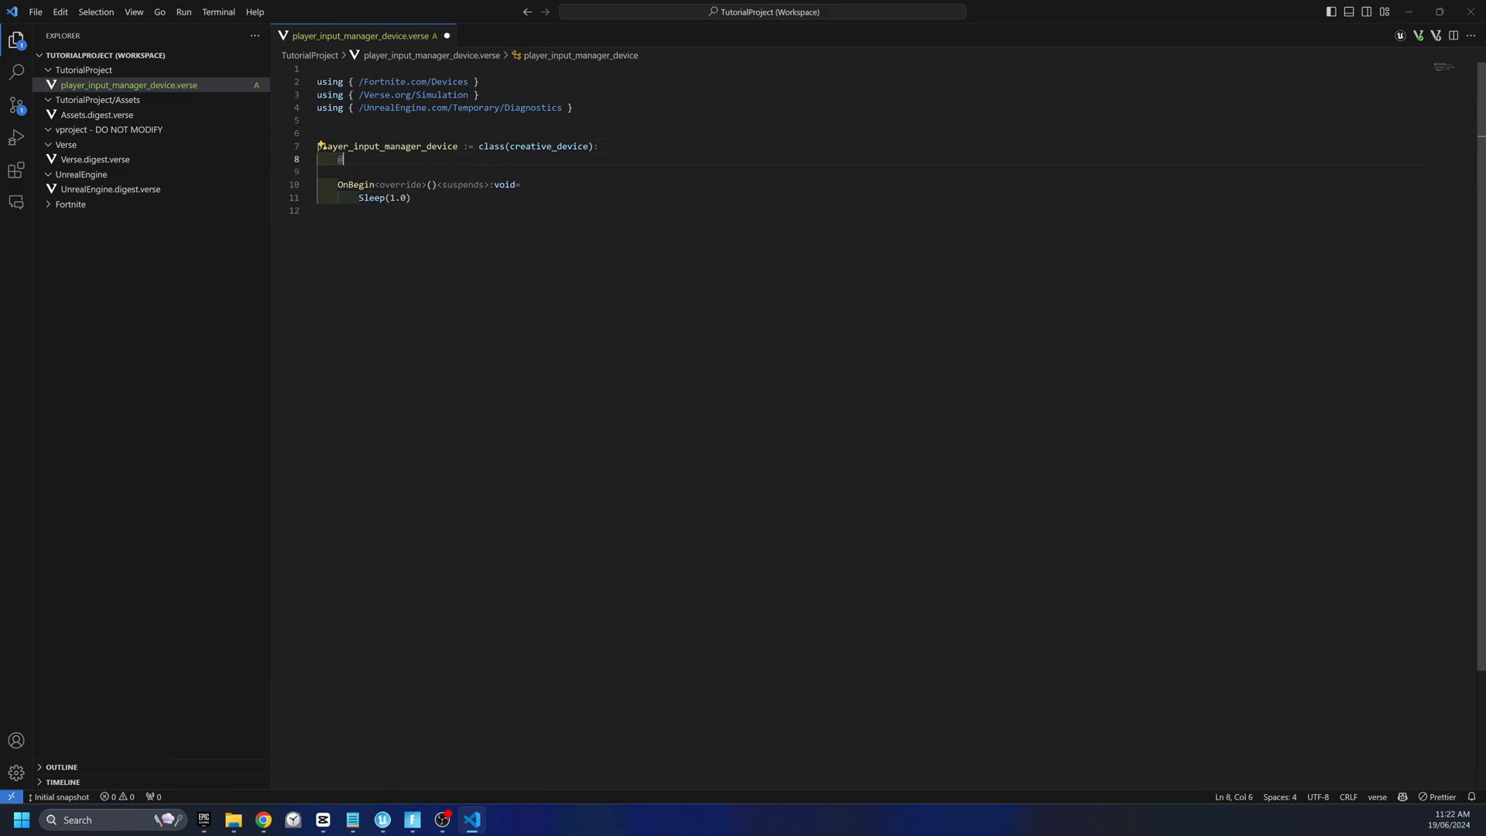
{"action": "type", "text": "@editable"}
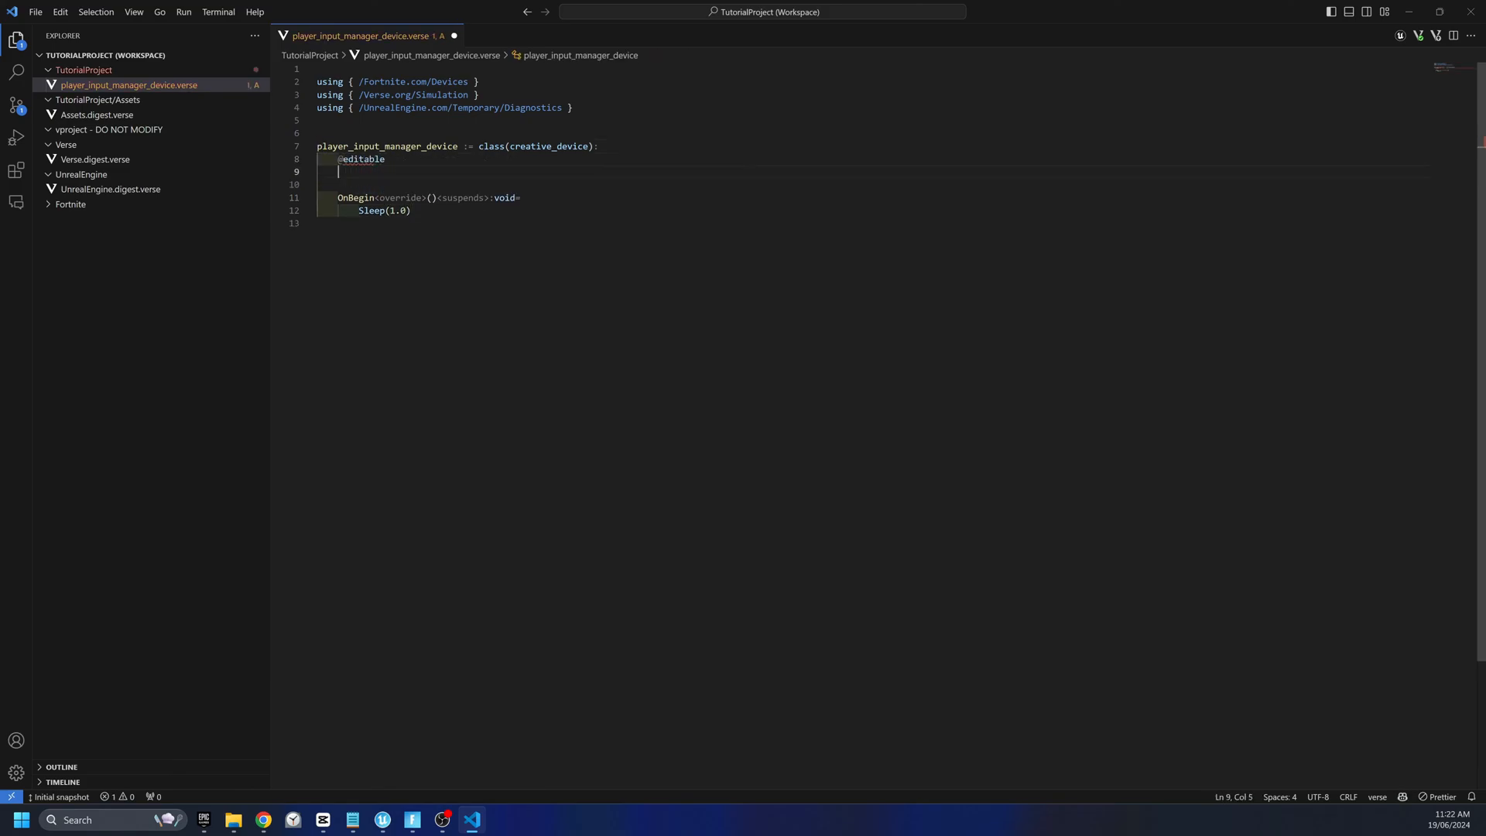
{"action": "type", "text": "FireInputTrigger:input_trigger_device=input_trigger_device{"}
{"action": "type", "text": "Campfire :"}
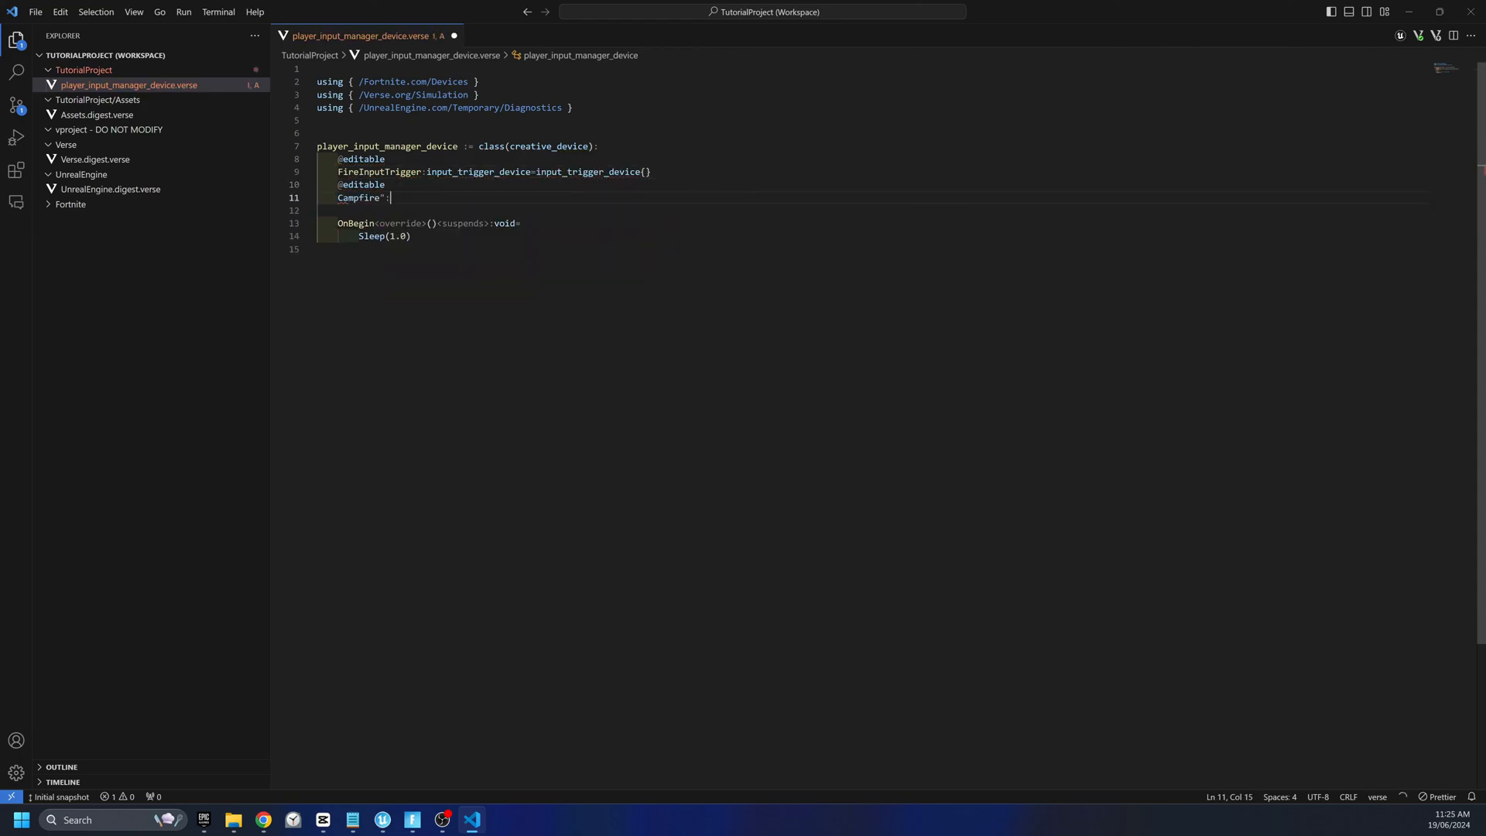
{"action": "type", "text": "campfire_device=campfire_device{}"}
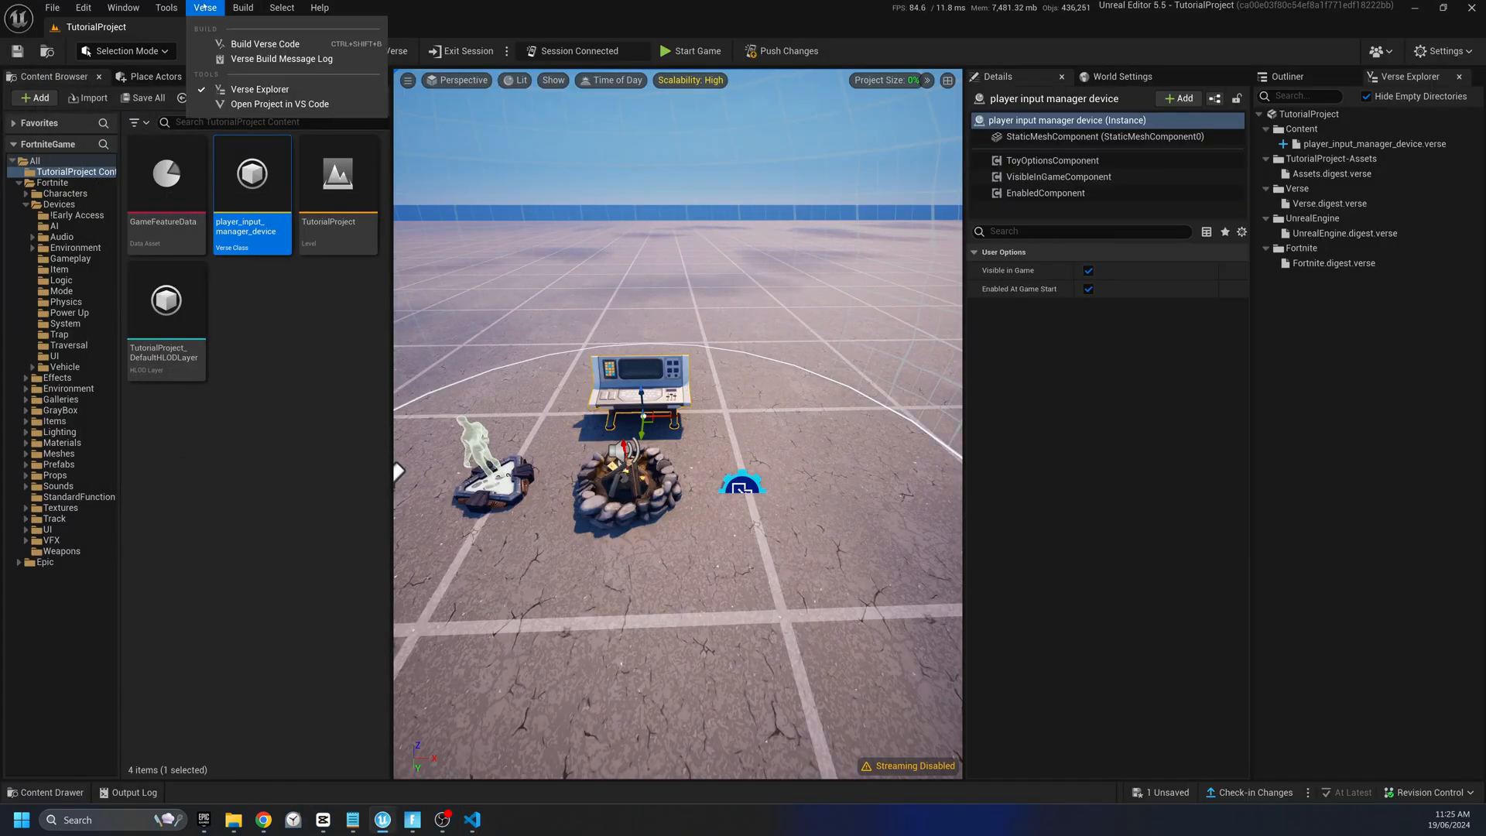
{"action": "left_click", "coordinate": [1137, 325]}
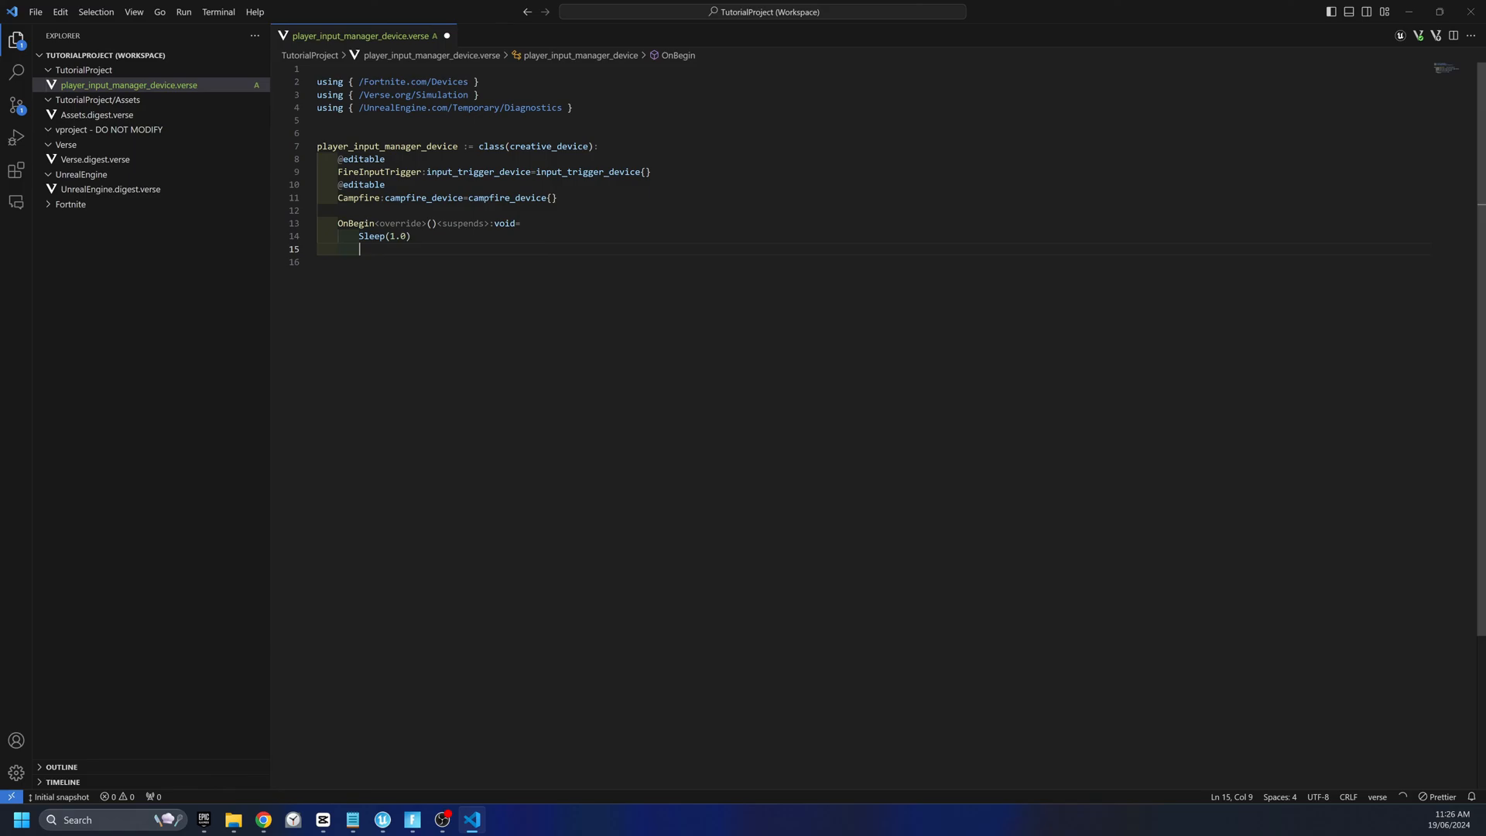
- Add a loop in OnBegin that awaits the FireInputTrigger's release event
{"action": "type", "text": "loop:"}
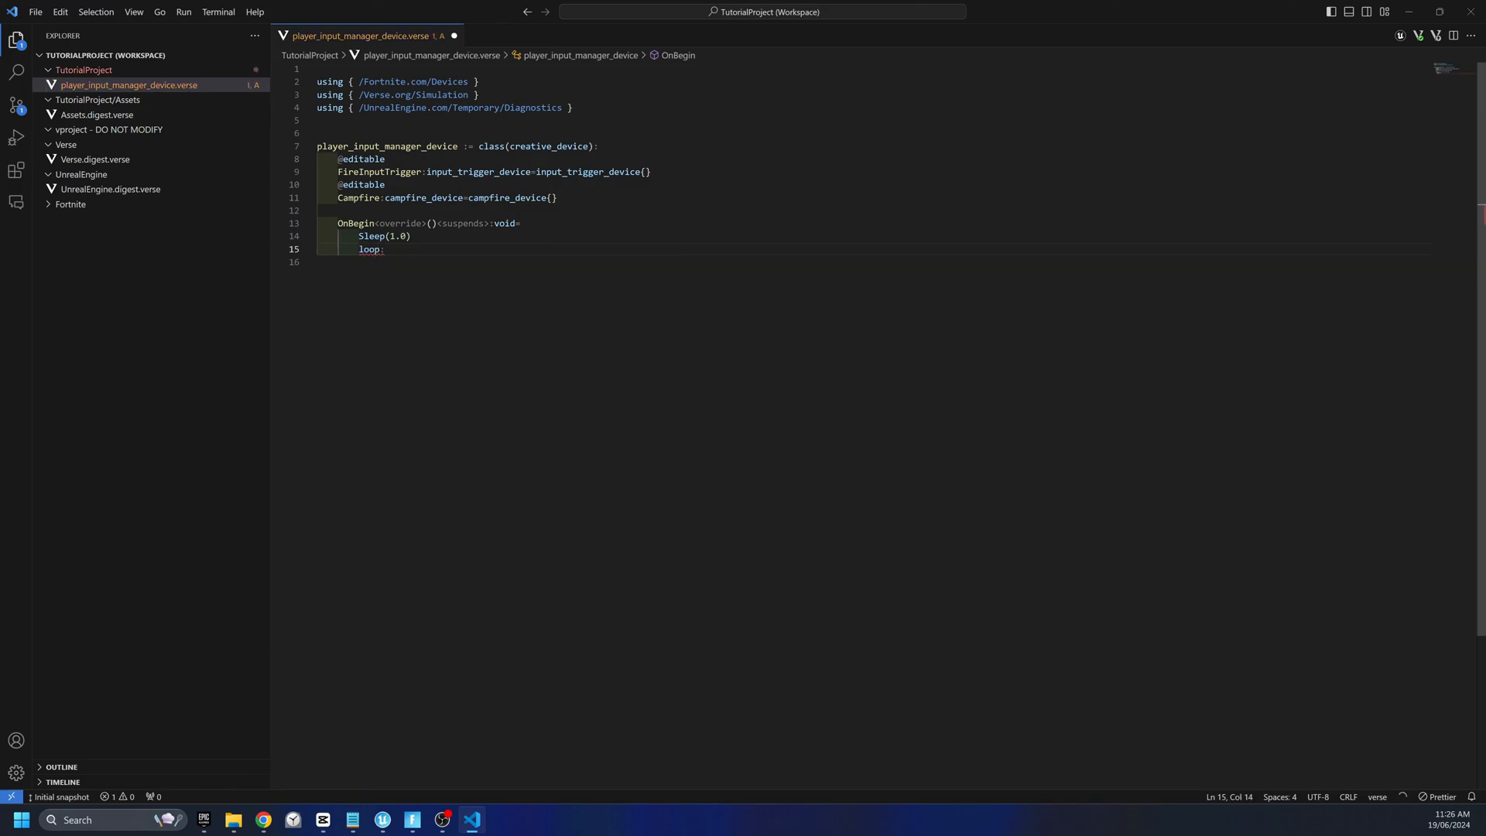
{"action": "type", "text": "ReleaseEvent :="}
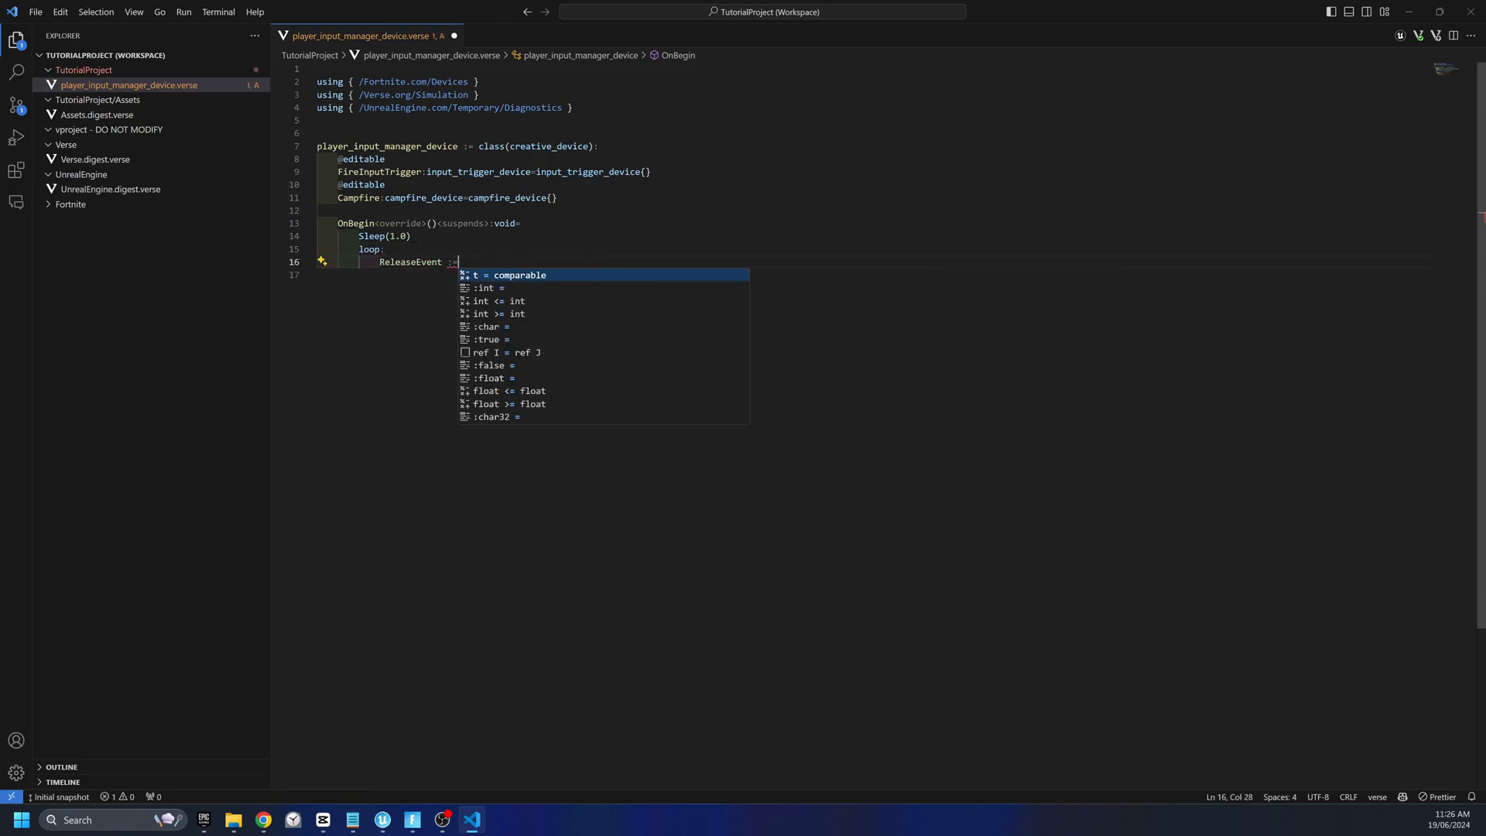
{"action": "type", "text": "FireInputTrigger.GetEvent()"}
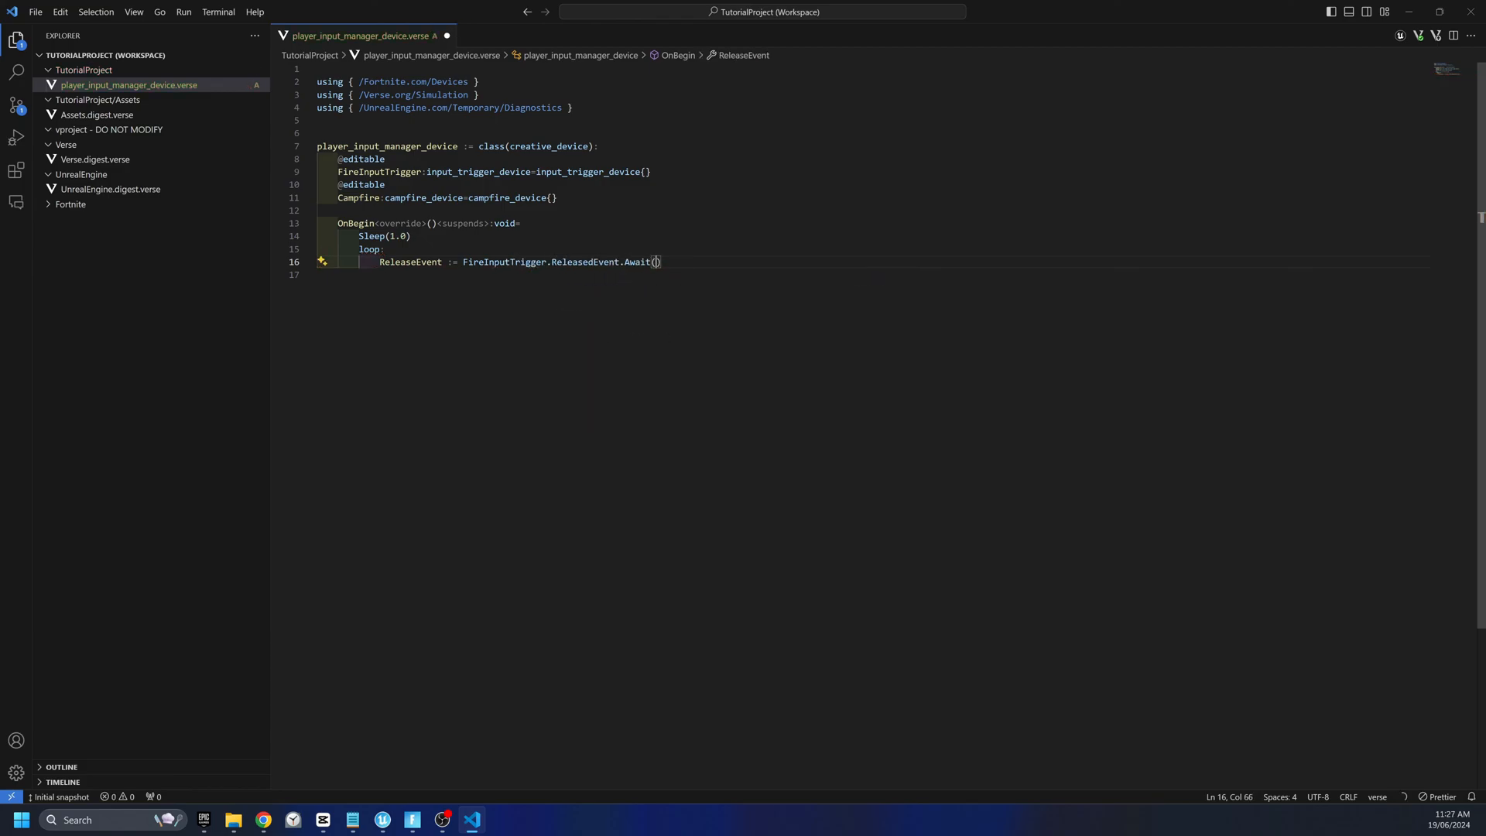
- Get the triggering player's character, transform and location inside the loop
{"action": "type", "text": "TriggeringPlayer:= ReleaseEvent(0"}
{"action": "type", "text": "if:"}
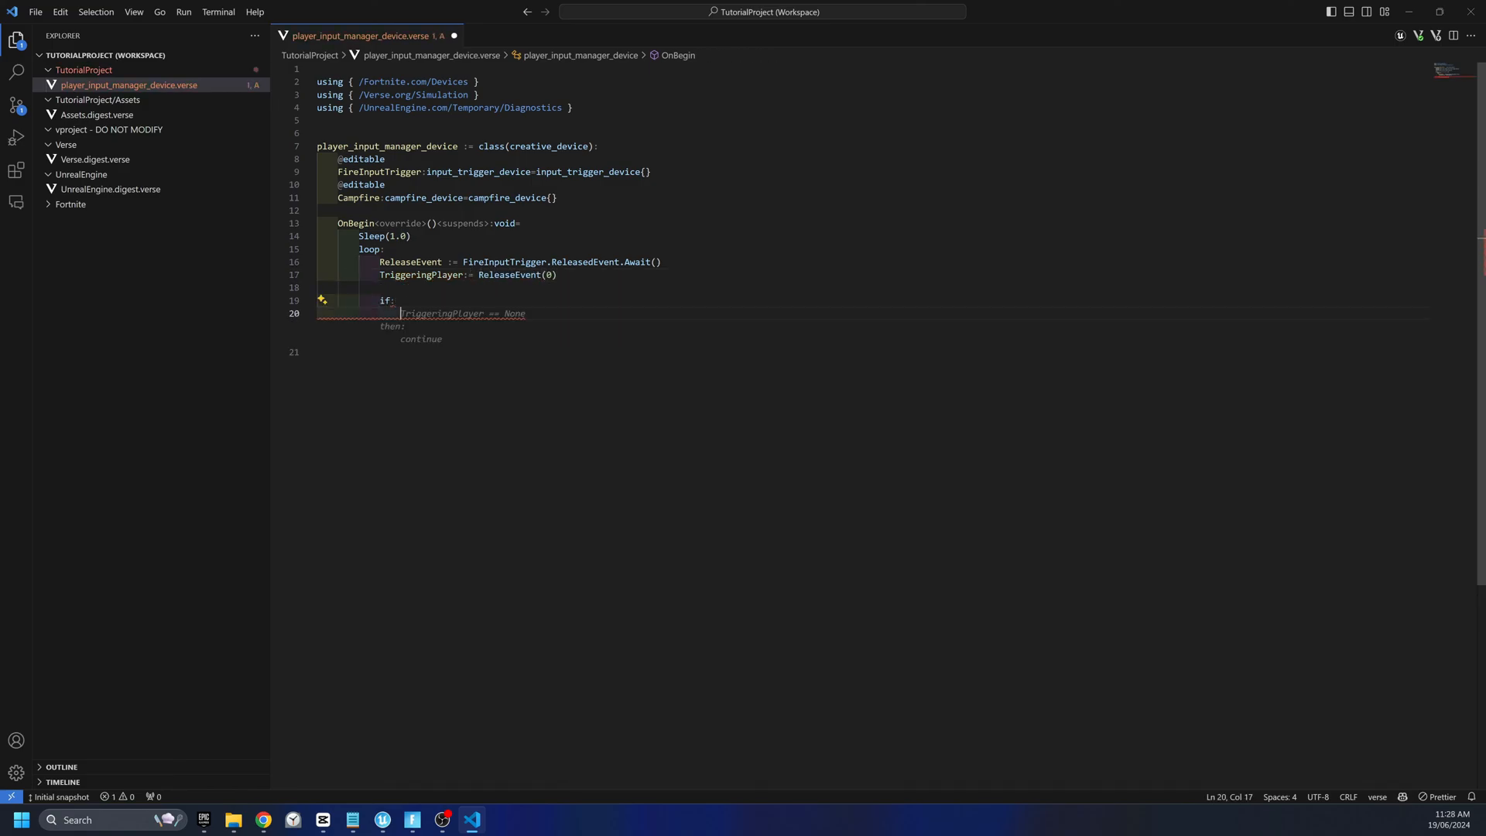
{"action": "type", "text": "PlayerCharacter:=TriggeringPlayer.GetFortCharacter["}
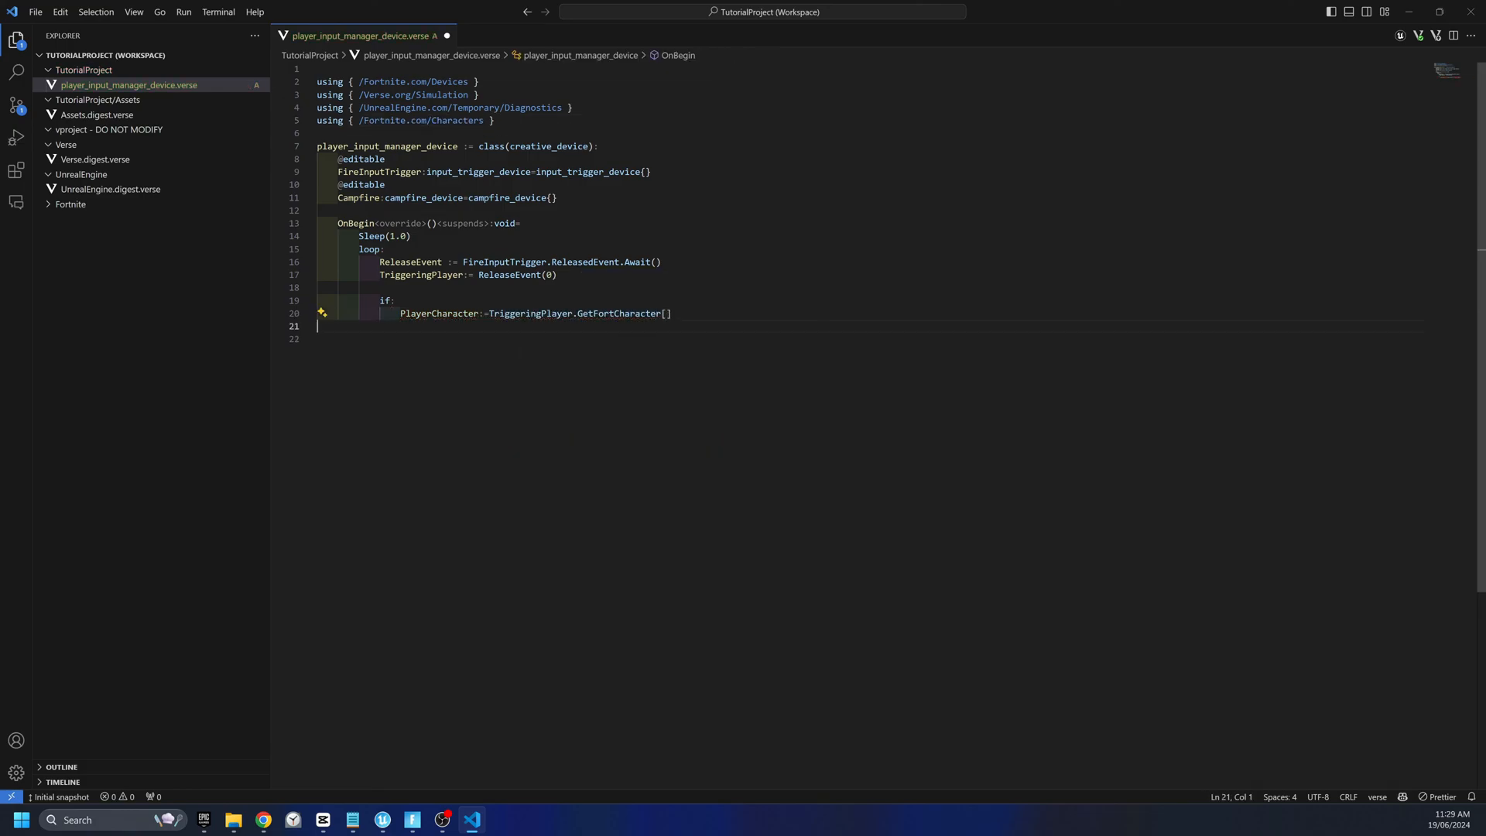
{"action": "type", "text": "PlayerTransform:=PlayerCharacter.GetTransform["}
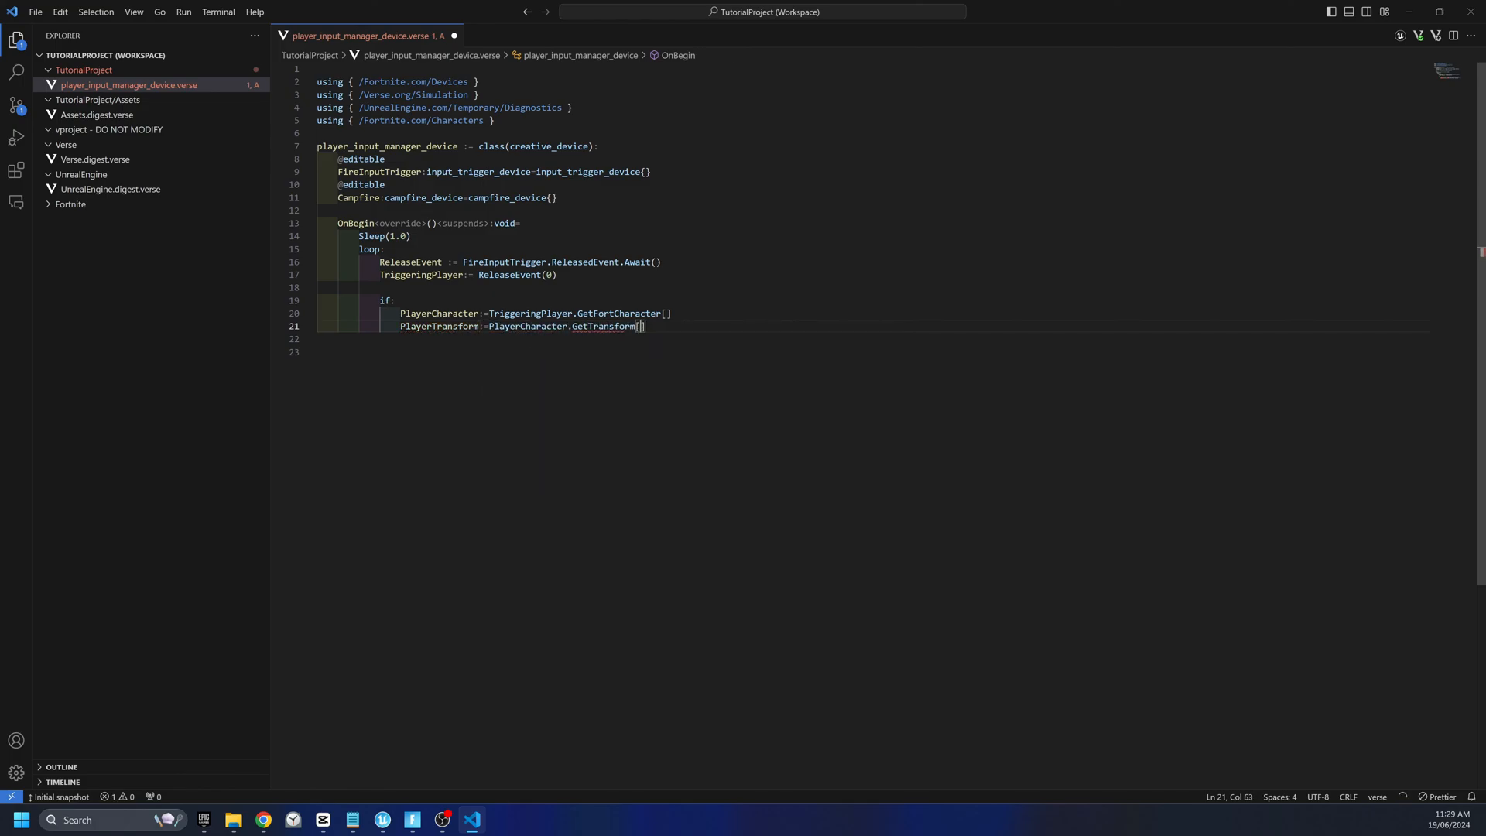
{"action": "type", "text": "()"}
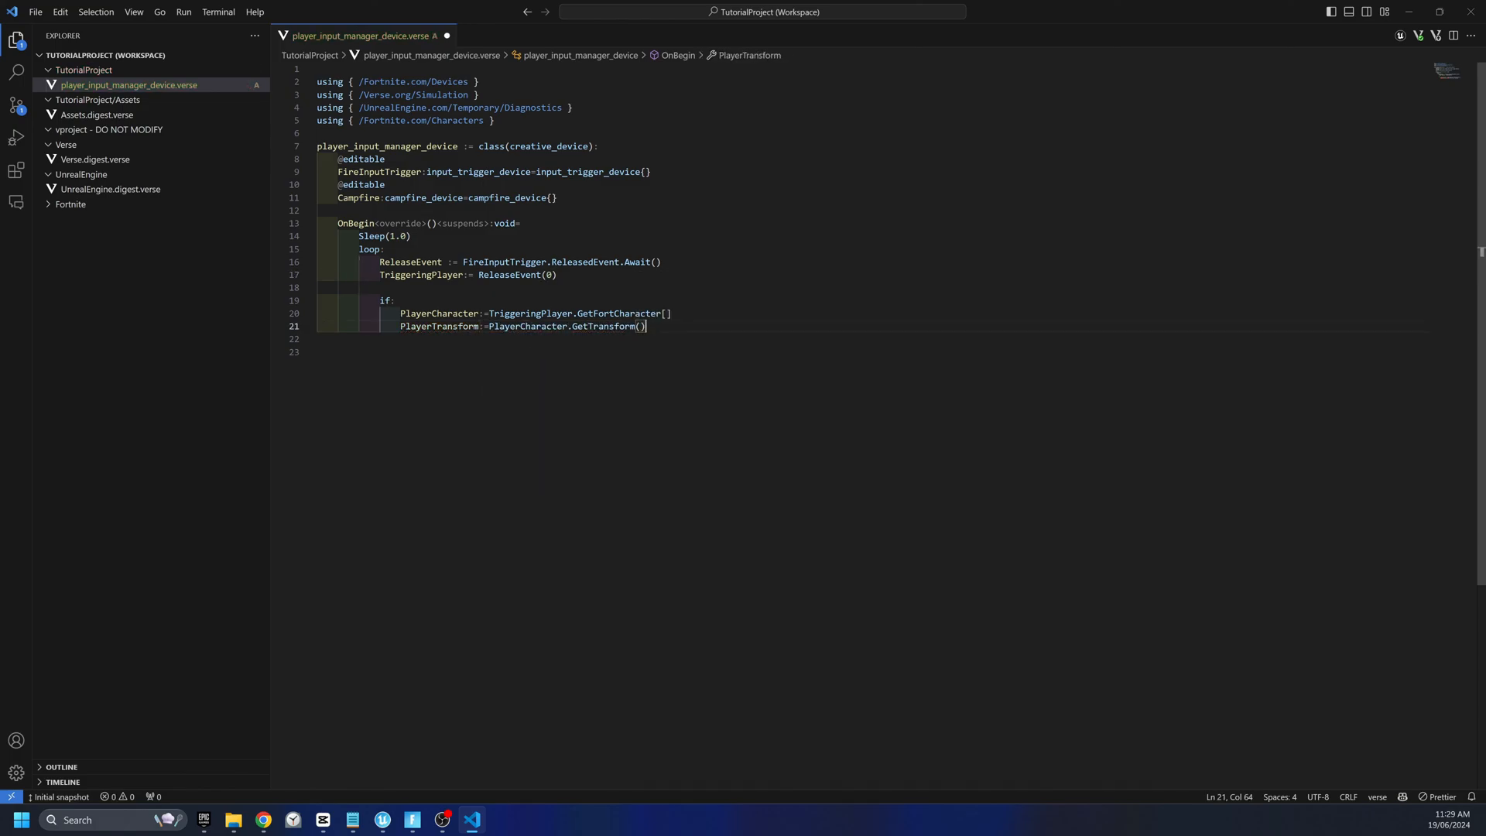
{"action": "type", "text": "PlayerLocation:=PlayerTransform.GetLocation()"}
{"action": "type", "text": "ViewDirection:=ViewRotation.GetLocalForward("}
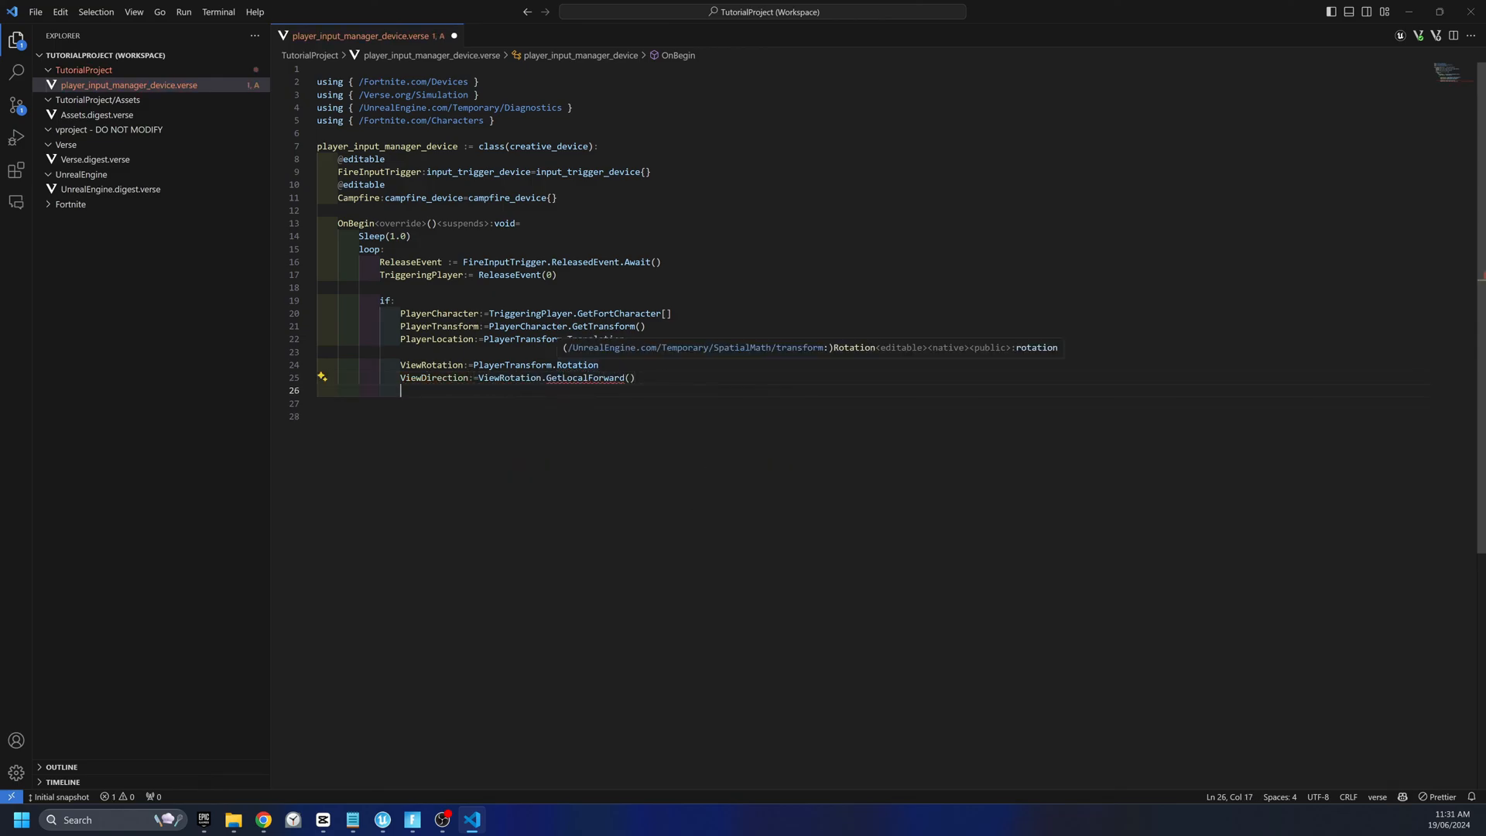
- Compute TargetLocation as PlayerLocation plus ViewDirection times 150.0
{"action": "type", "text": "CampfireLocation:=Campfire.GetLocation()"}
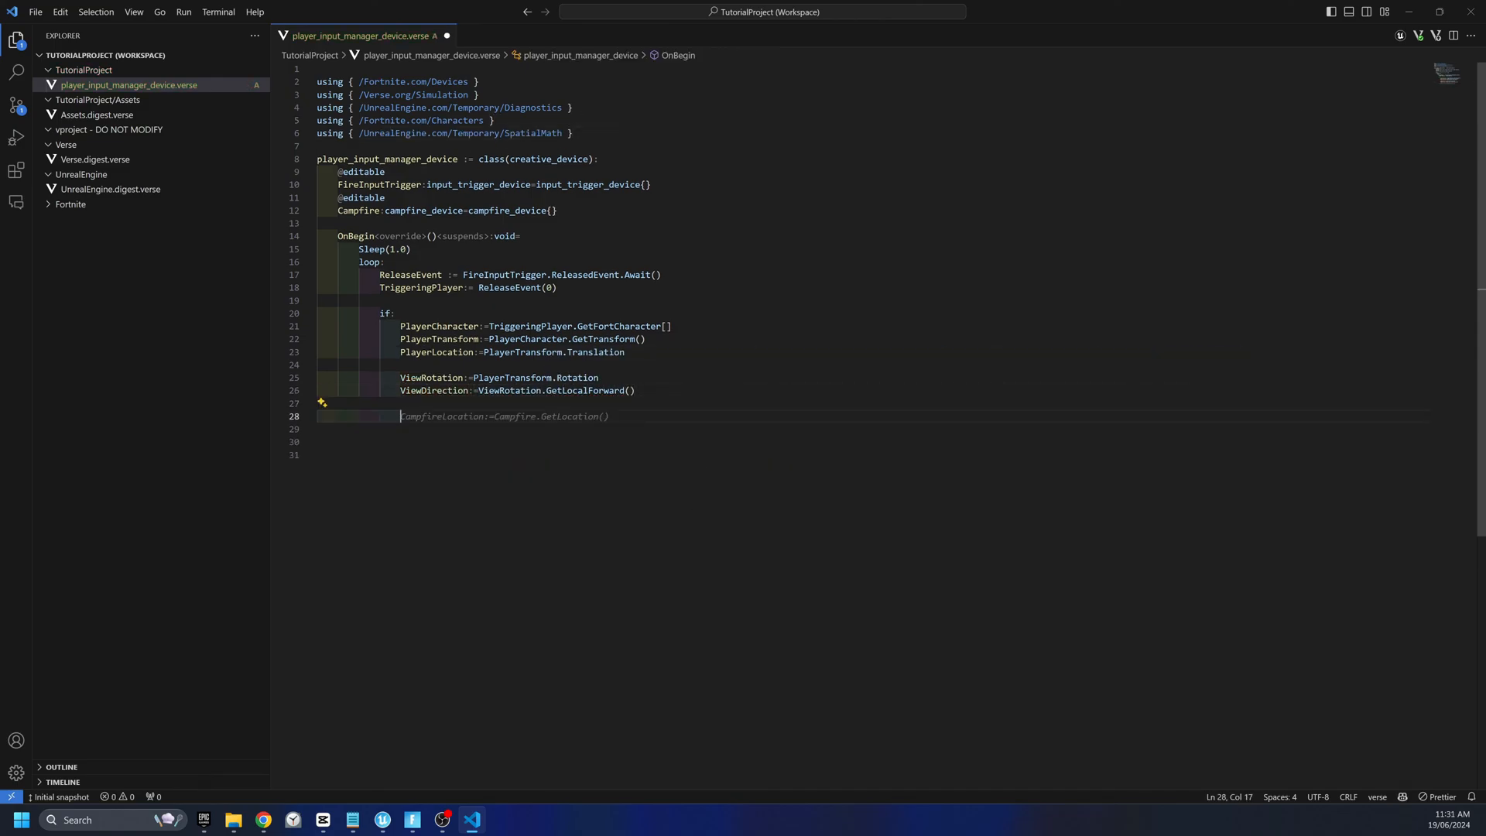
{"action": "type", "text": "DirectionalOffset:=Vi"}
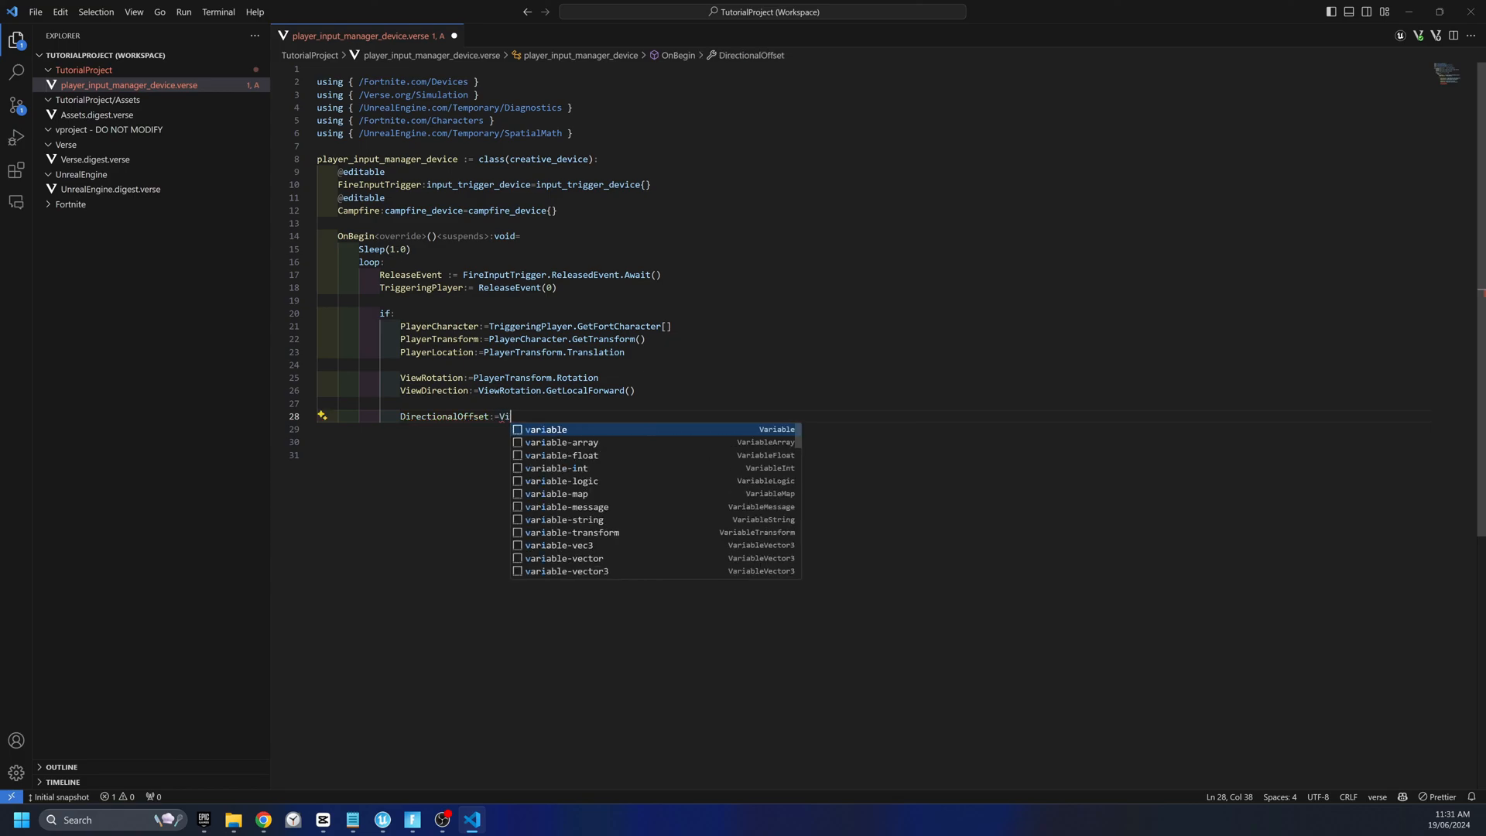
{"action": "type", "text": "ewDirection*150.0"}
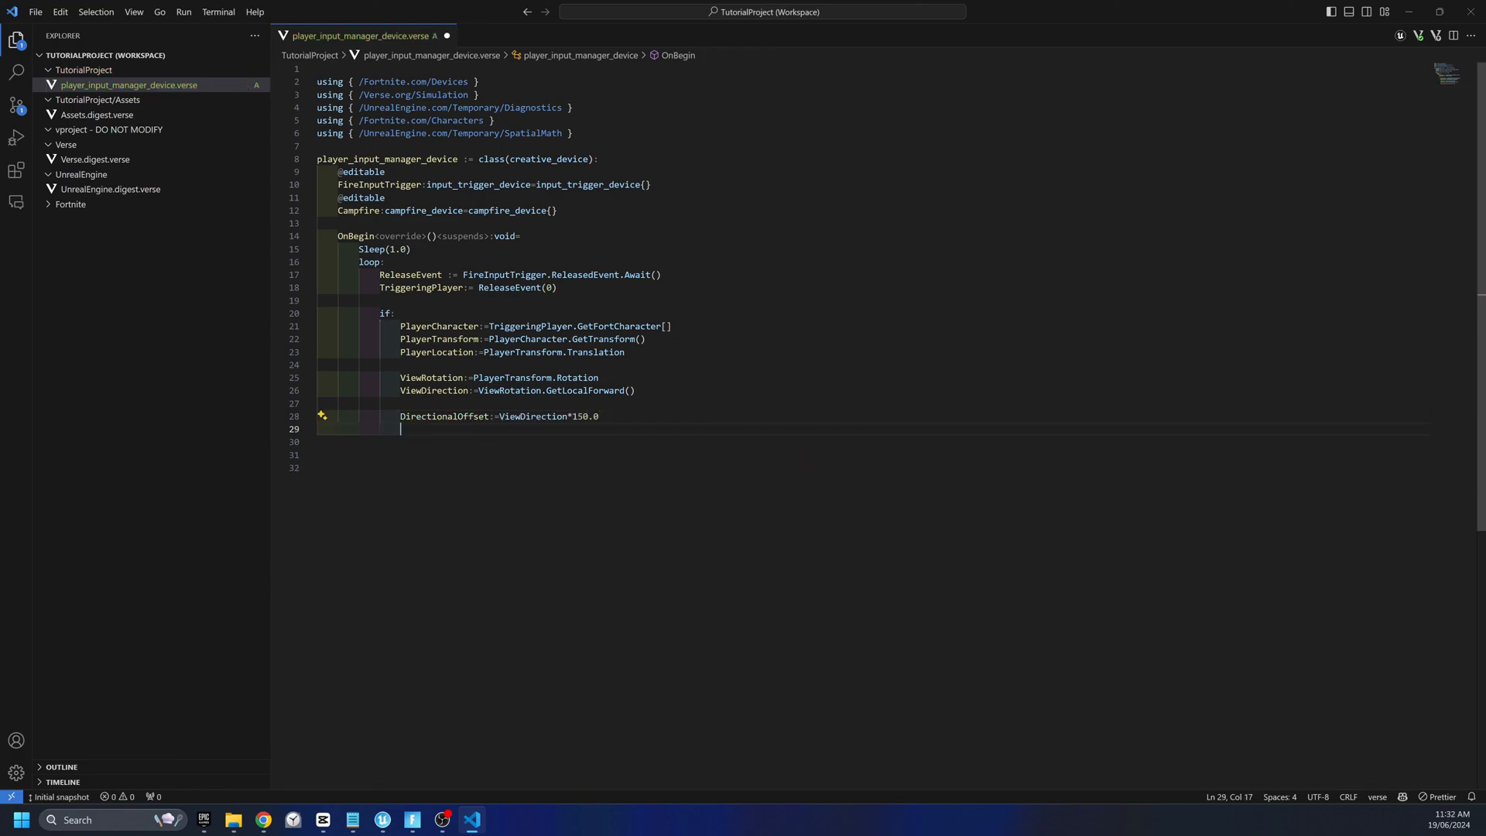
{"action": "type", "text": "TargetLocation:=P1"}
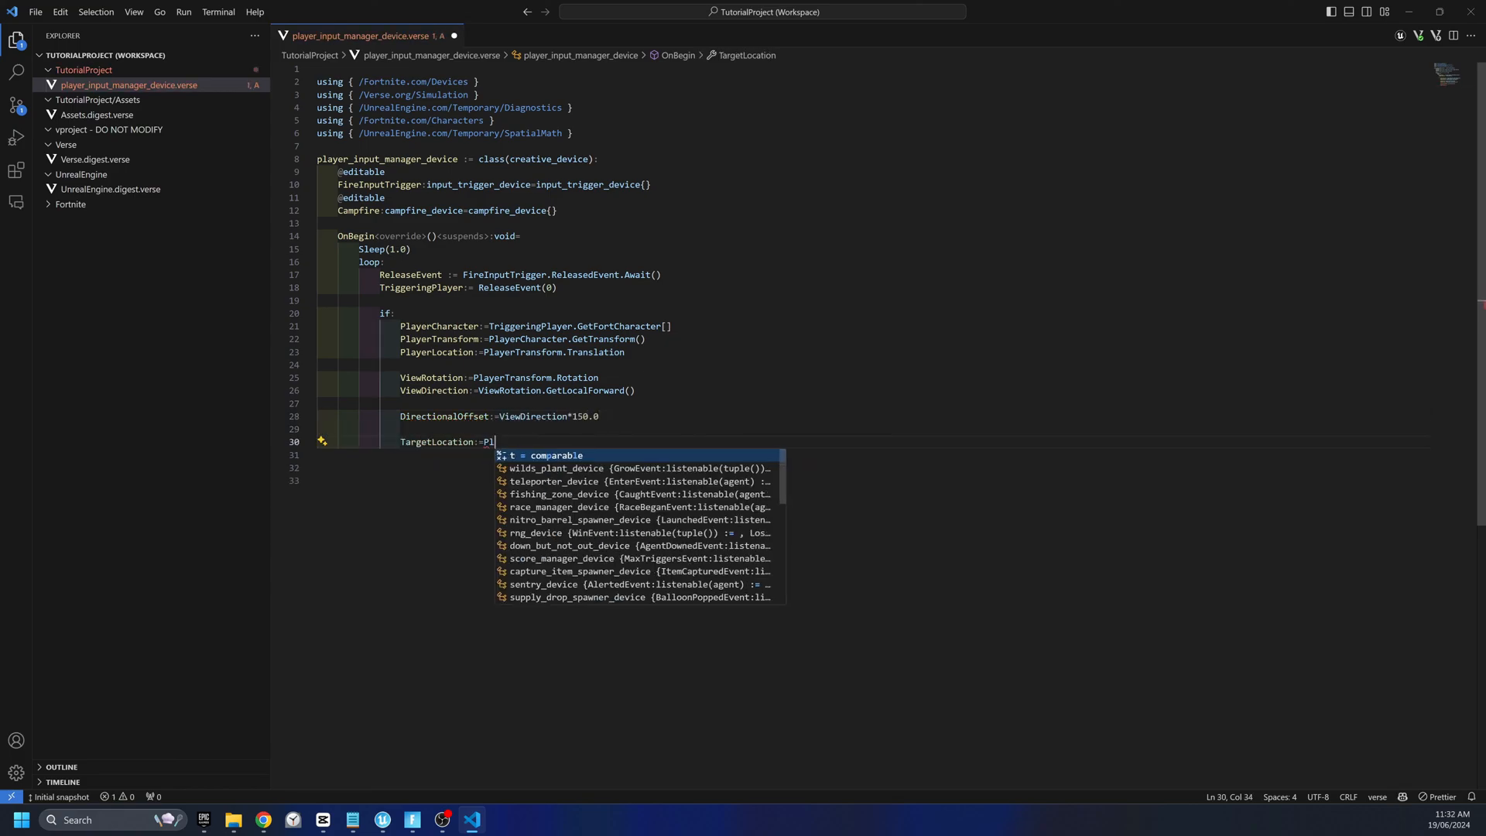
{"action": "type", "text": "layerLocation + DirectionalOffset"}
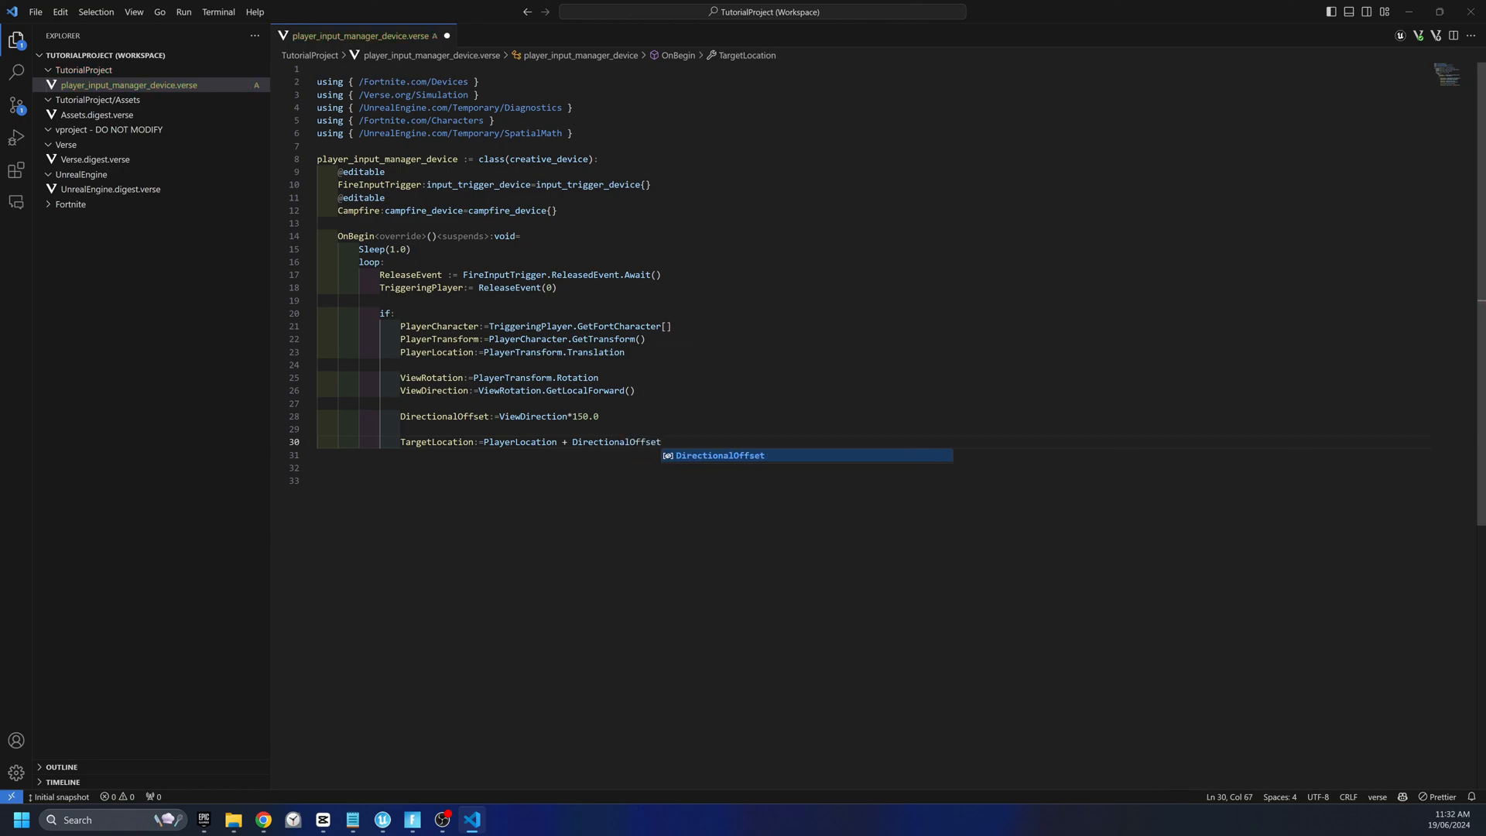
- Teleport the Campfire to TargetLocation with IdentityRotation()
{"action": "type", "text": "Campfire.T"}
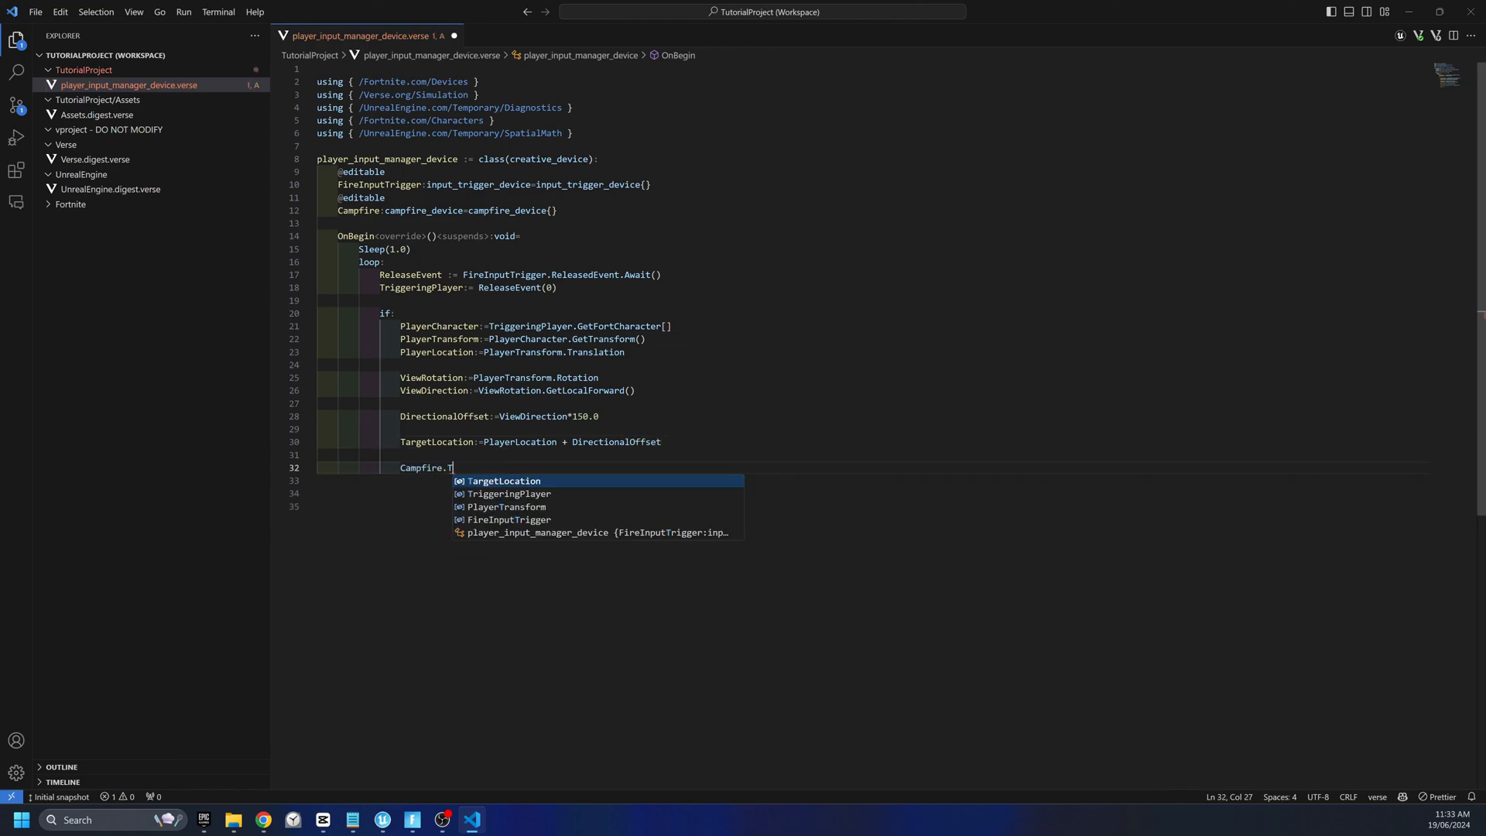
{"action": "type", "text": "eleportTo[TargetLocation,"}
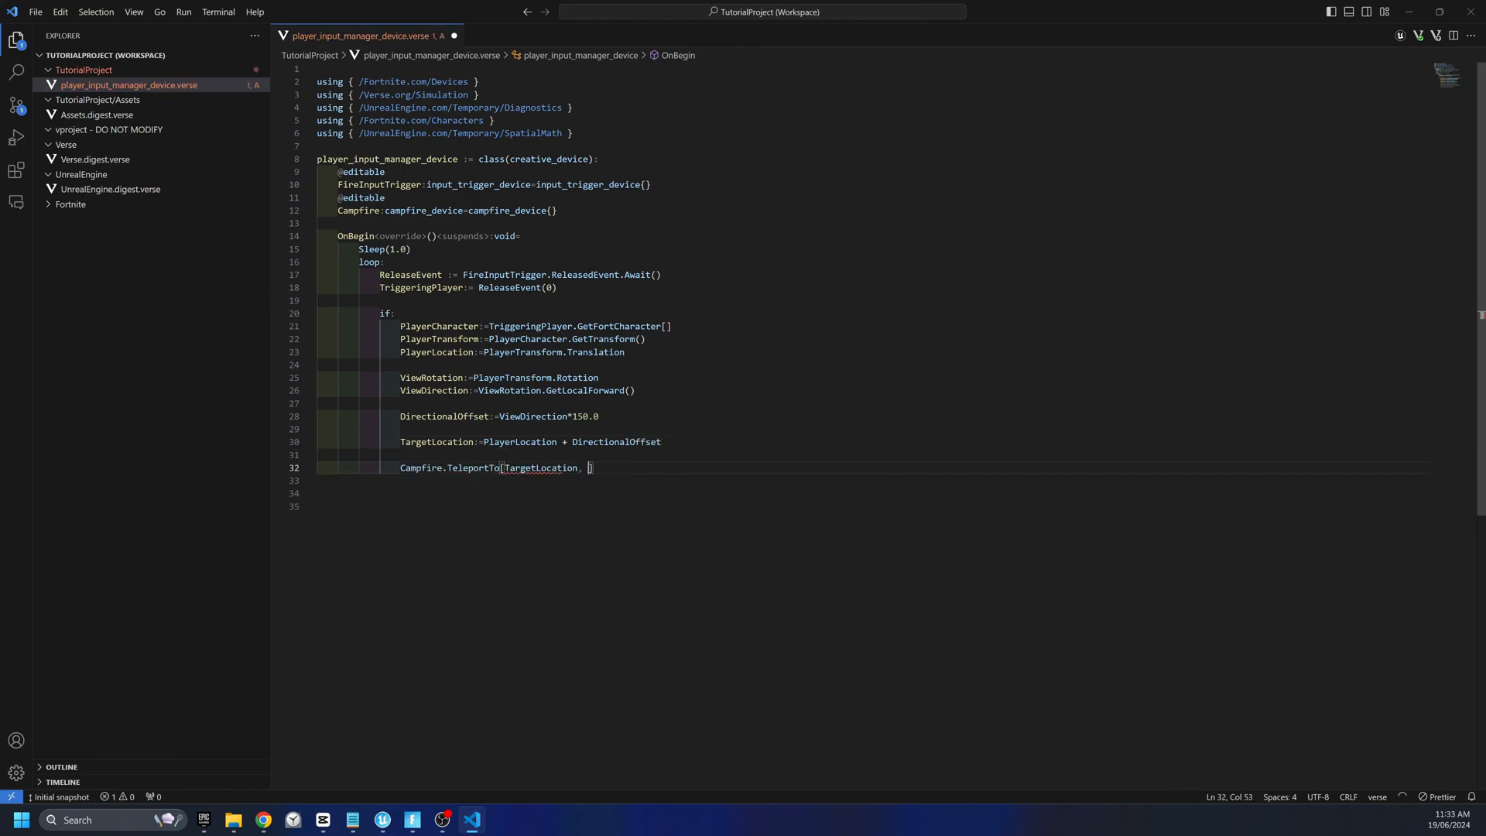
{"action": "type", "text": "IdentityRotation()"}
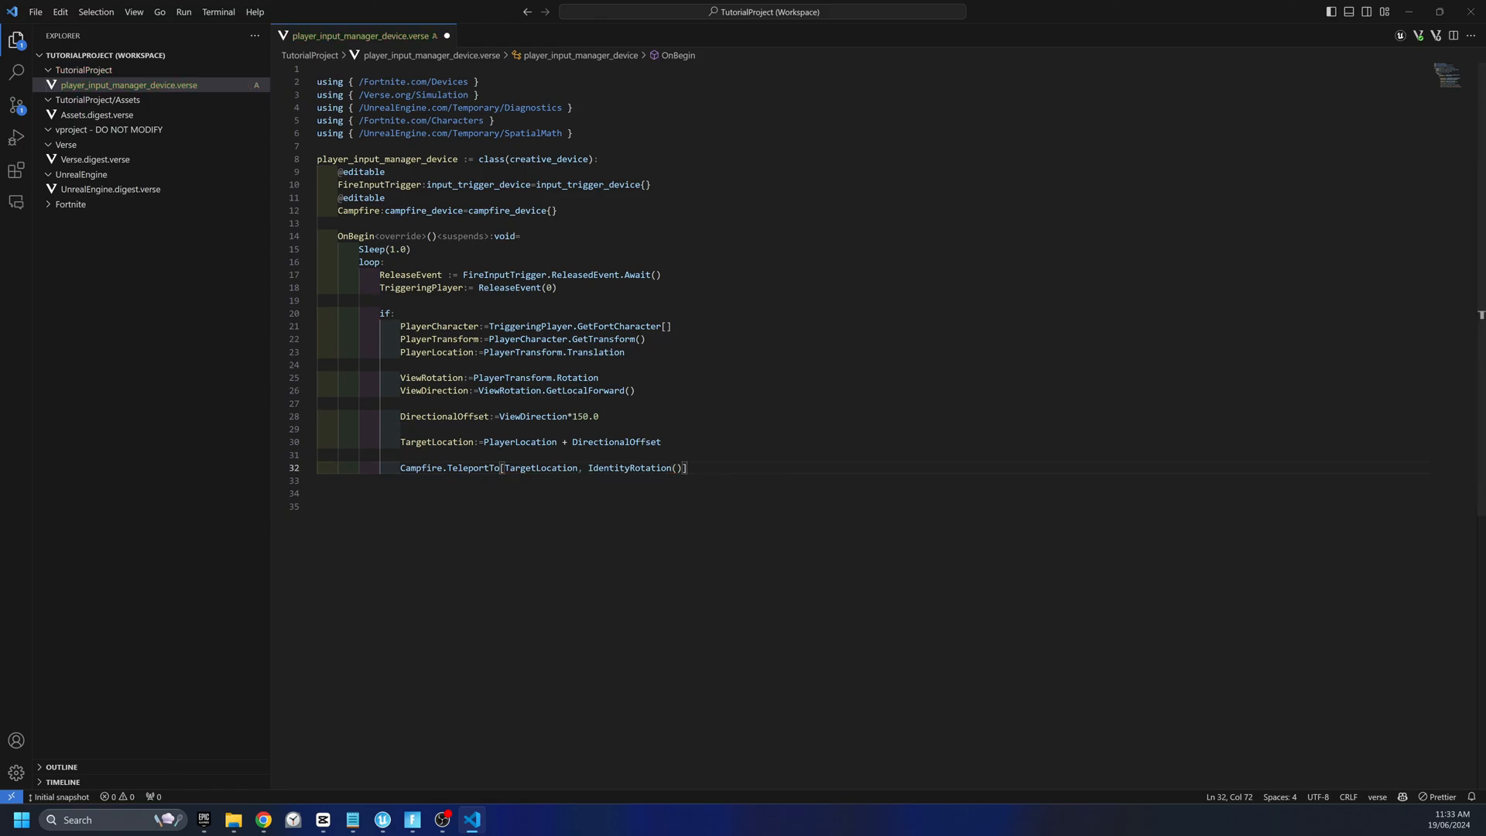